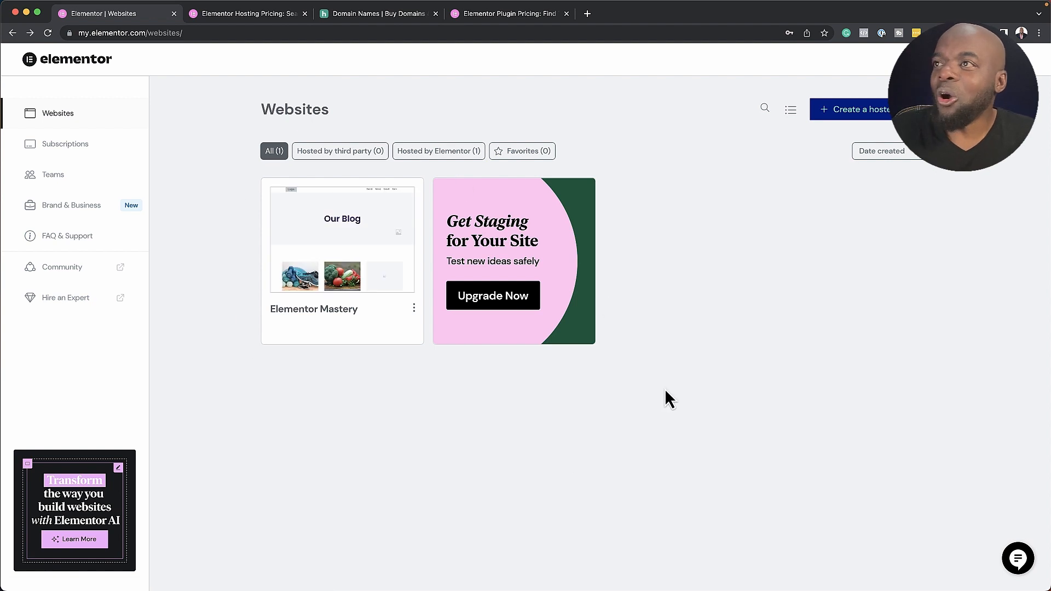
mouse_move(342, 258)
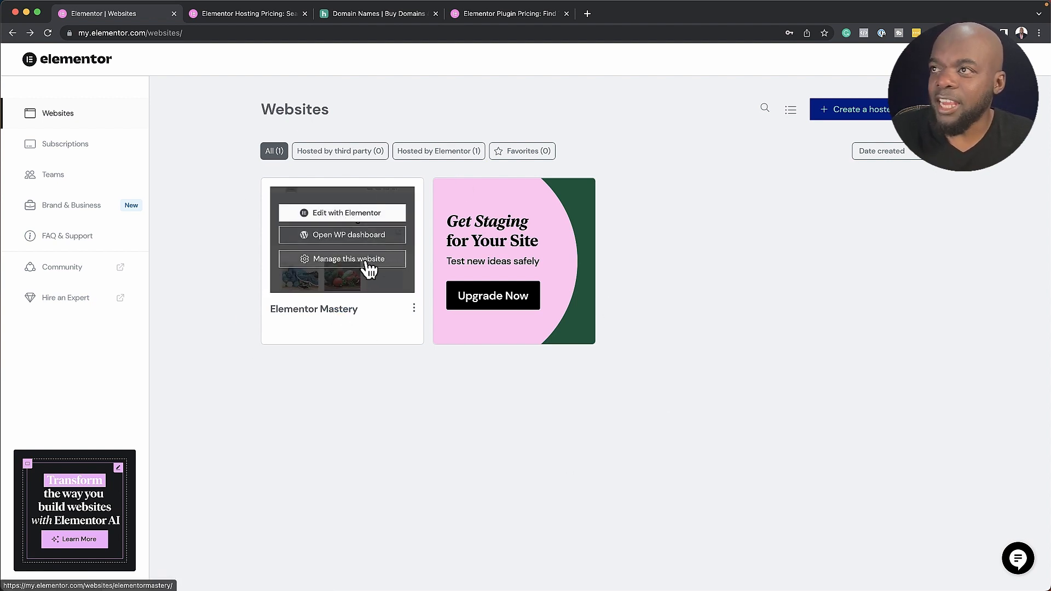
Manage the Elementor Mastery website and review its default elementor.cloud domain details
left_click(349, 258)
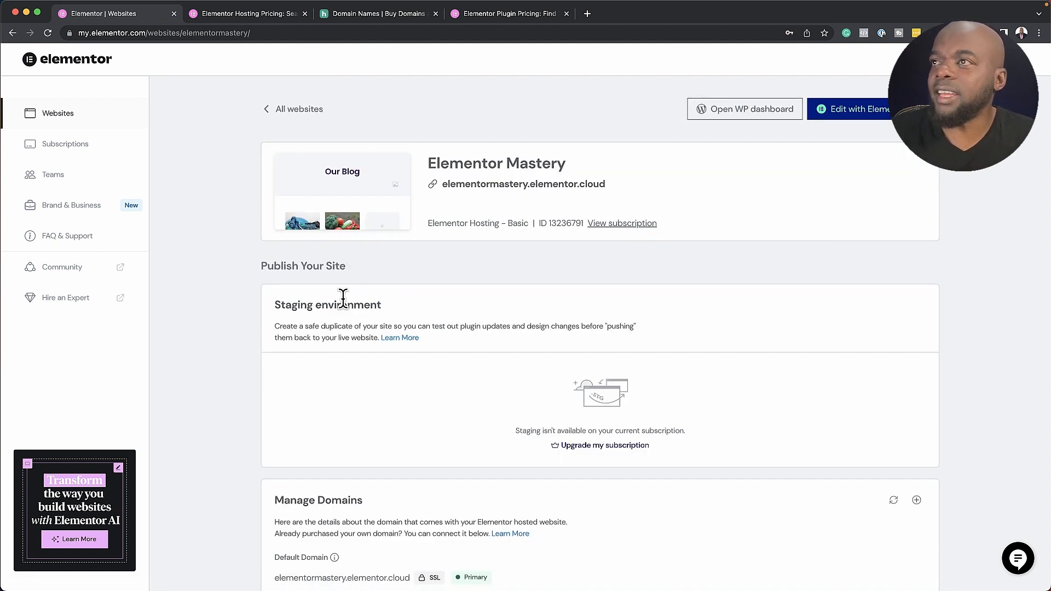
scroll("down", 3)
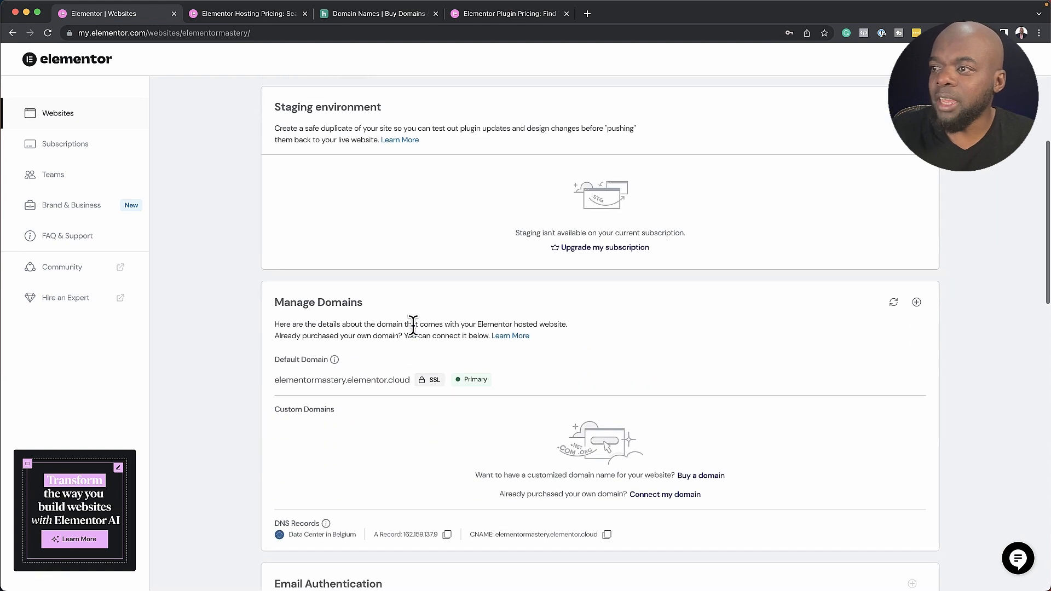
scroll("down", 3)
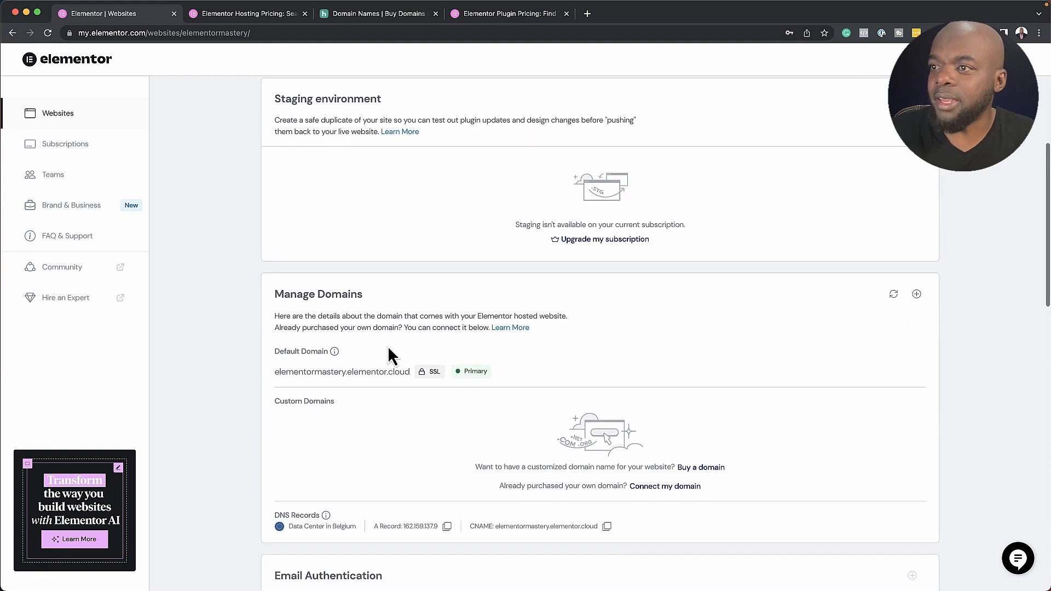
Reveal the hidden Site Lock pin code for the Elementor Mastery site
scroll("down", 3)
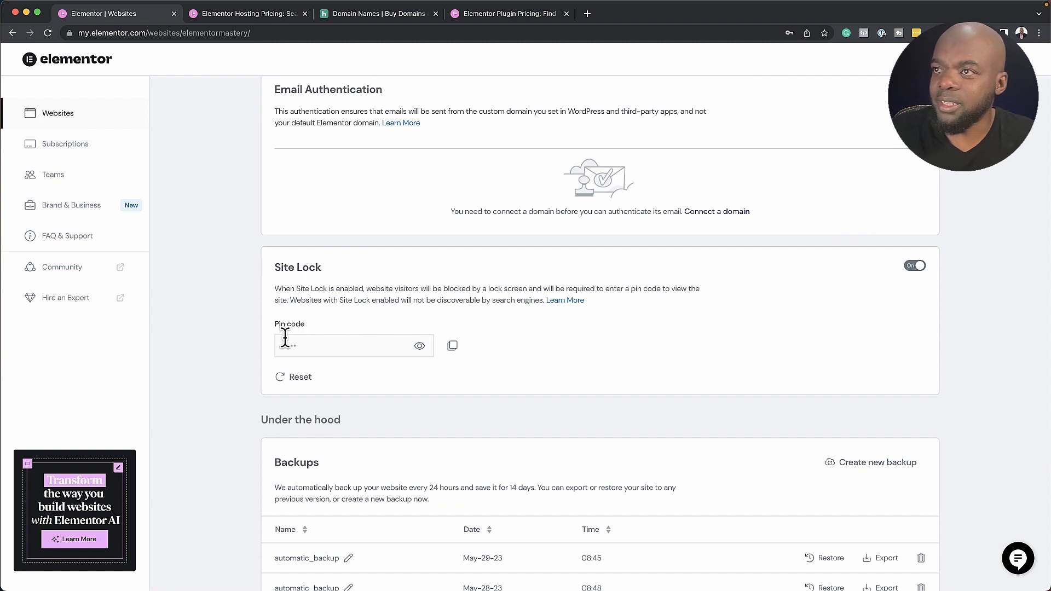
left_click(420, 346)
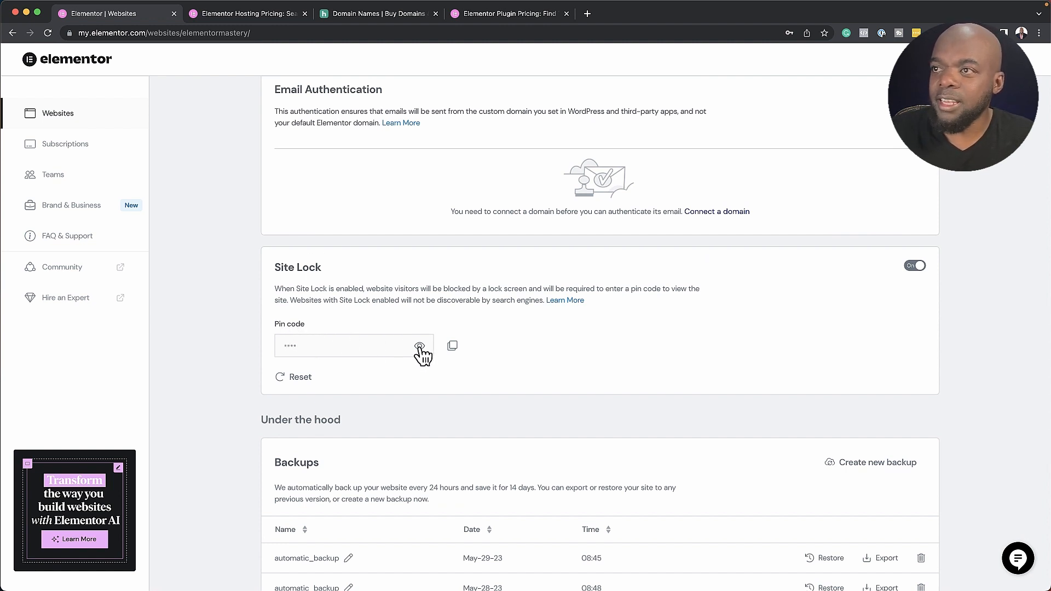
left_click(419, 346)
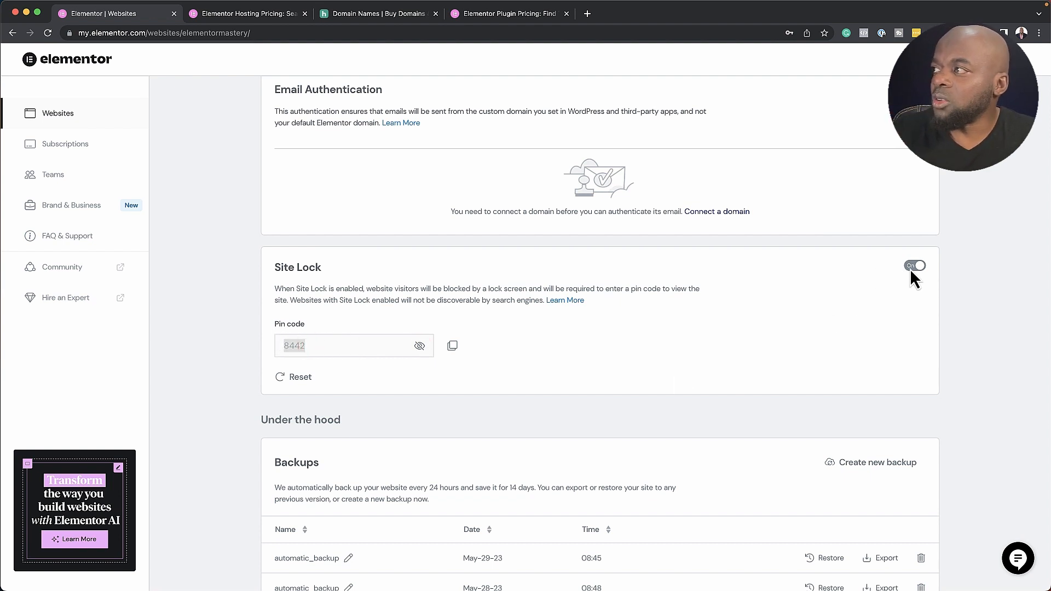
Switch Site Lock off and confirm unlocking the site for visitors and search engines
left_click(914, 265)
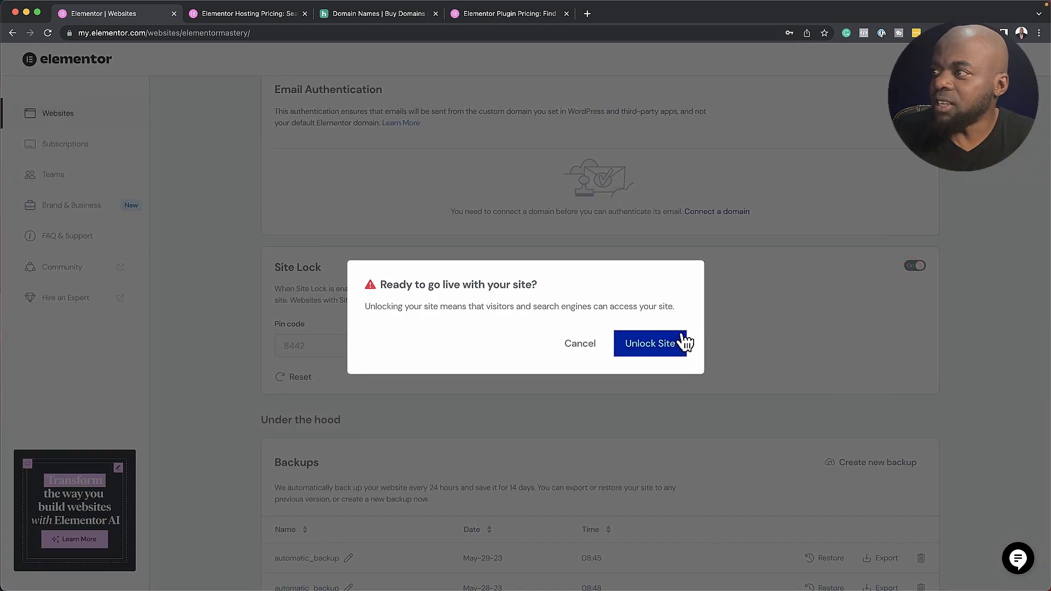
left_click(650, 342)
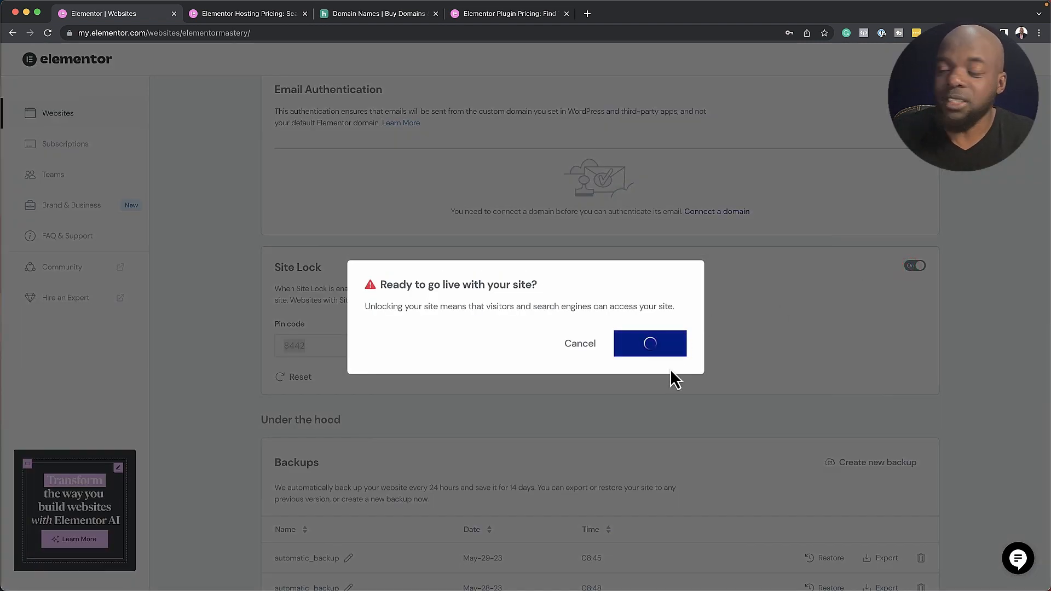
left_click(650, 342)
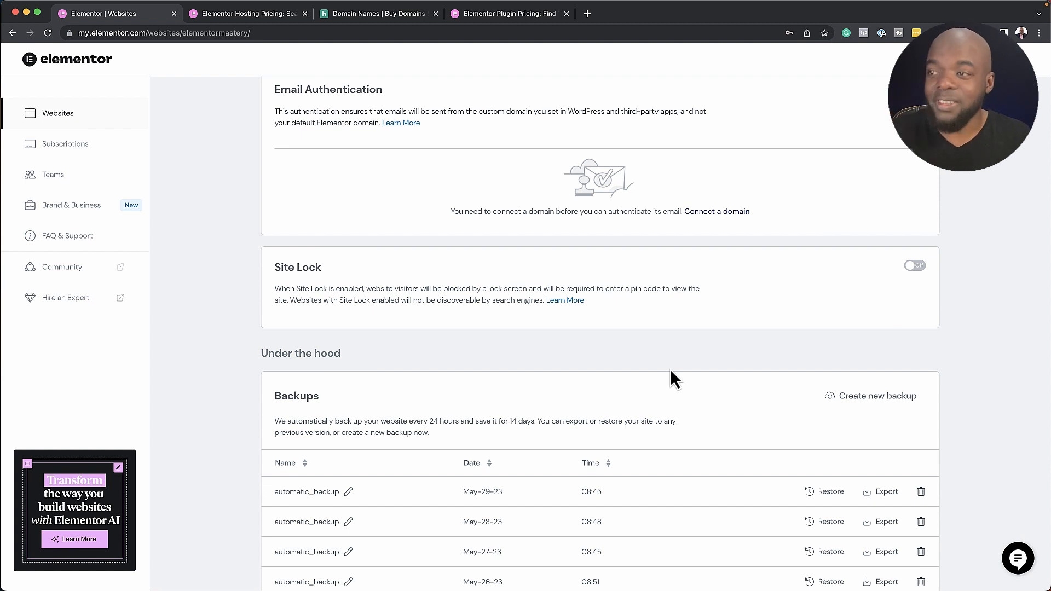
scroll("down", 3)
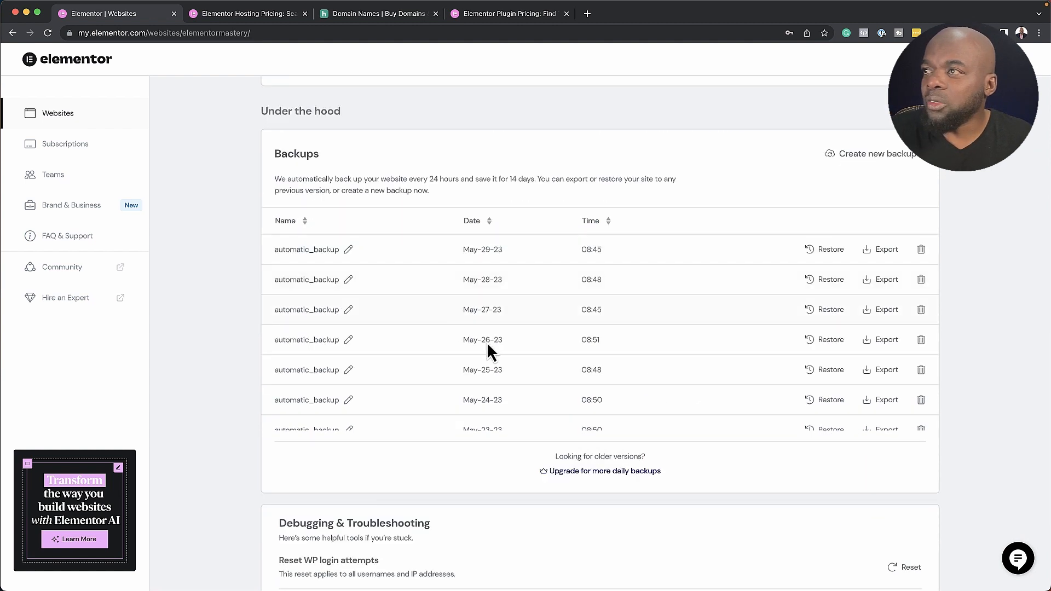
mouse_move(536, 368)
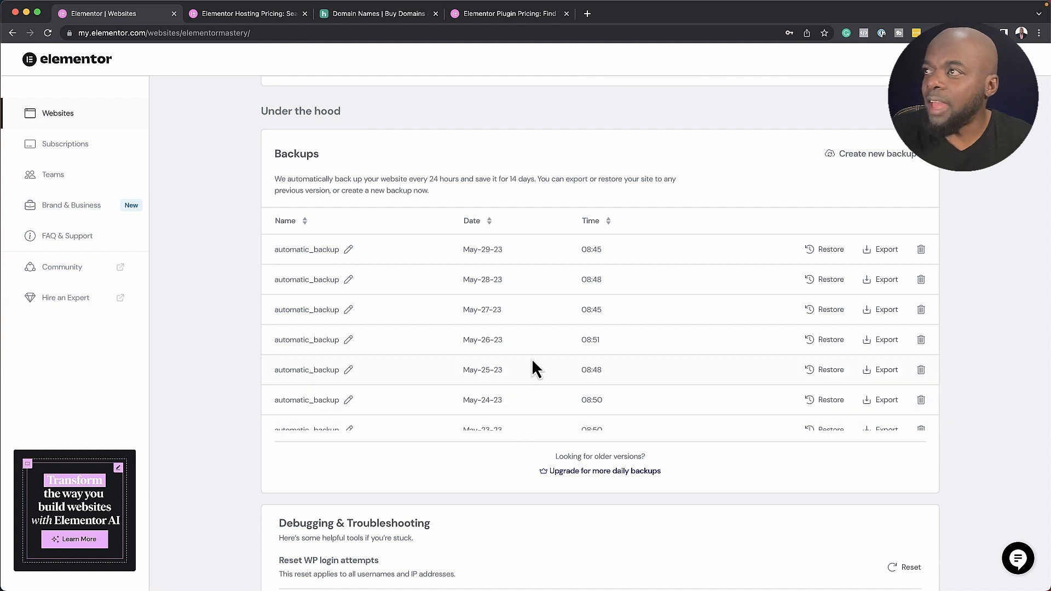
scroll("down", 3)
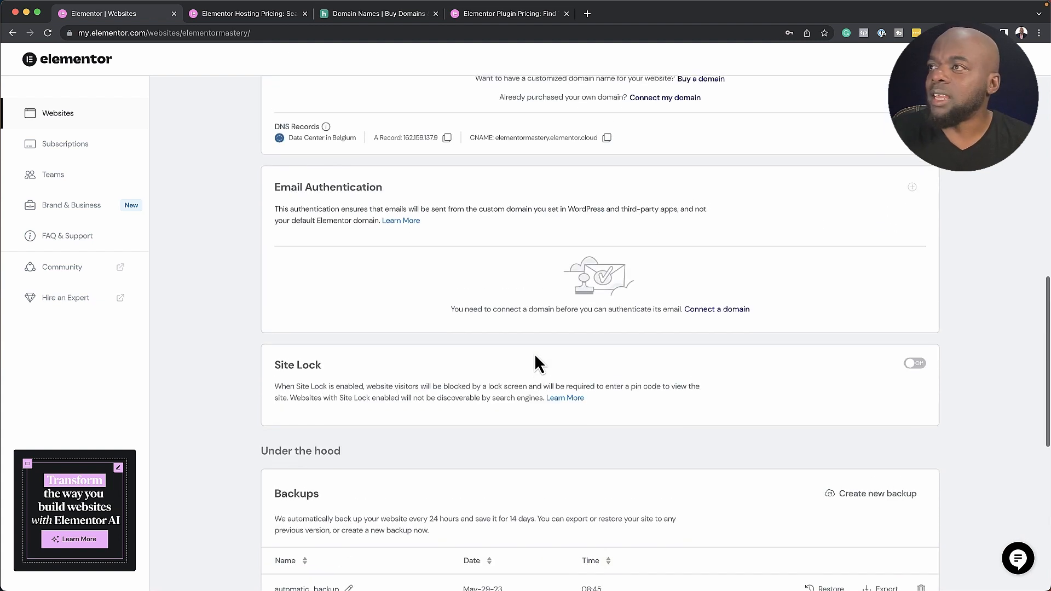
scroll("down", 3)
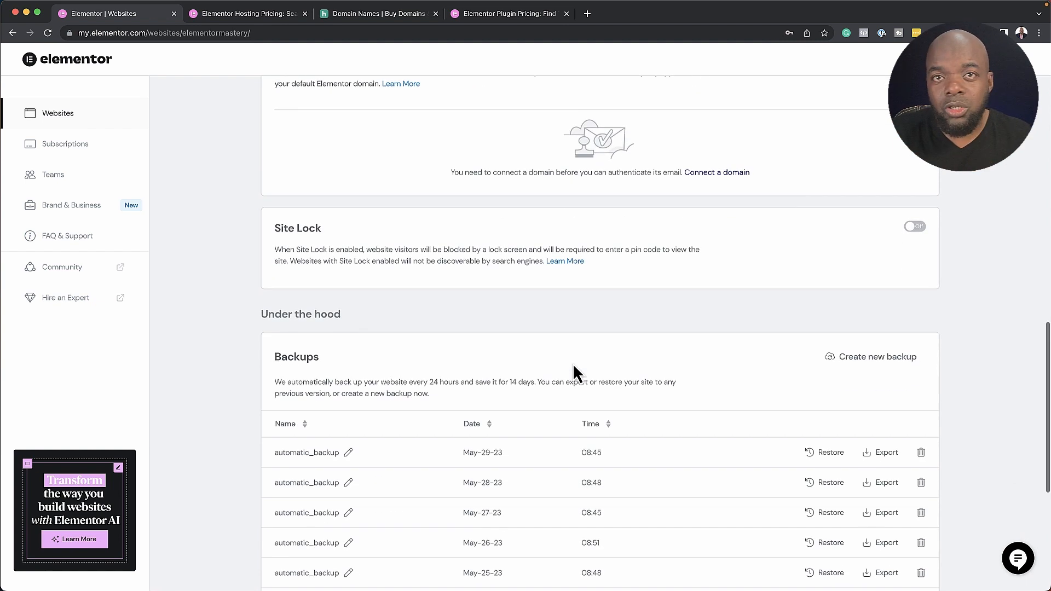
scroll("down", 3)
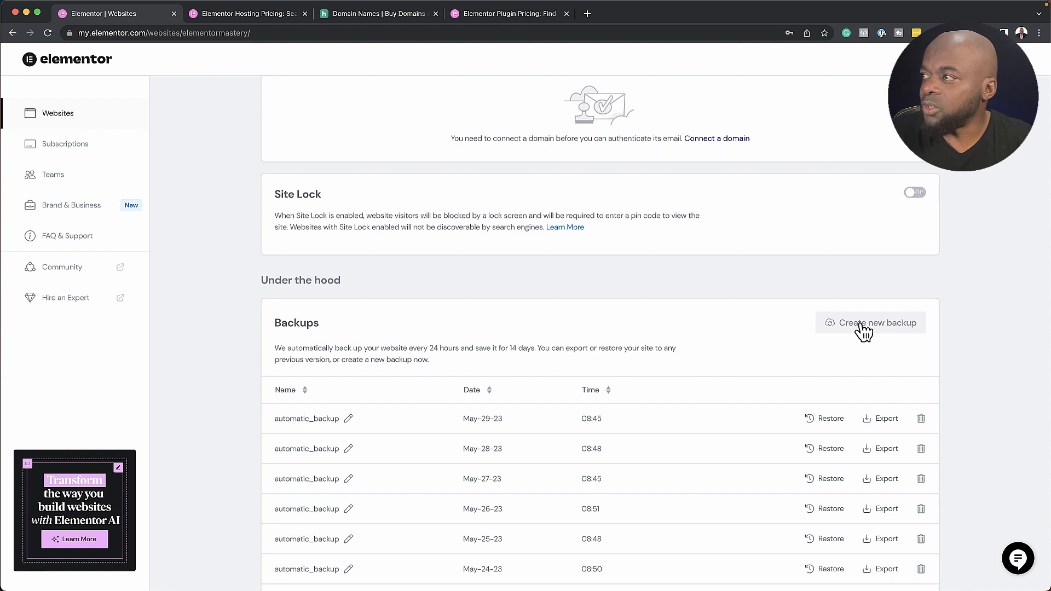
Submit a new manual backup named 'woocommerce' for the Elementor Mastery site
left_click(877, 322)
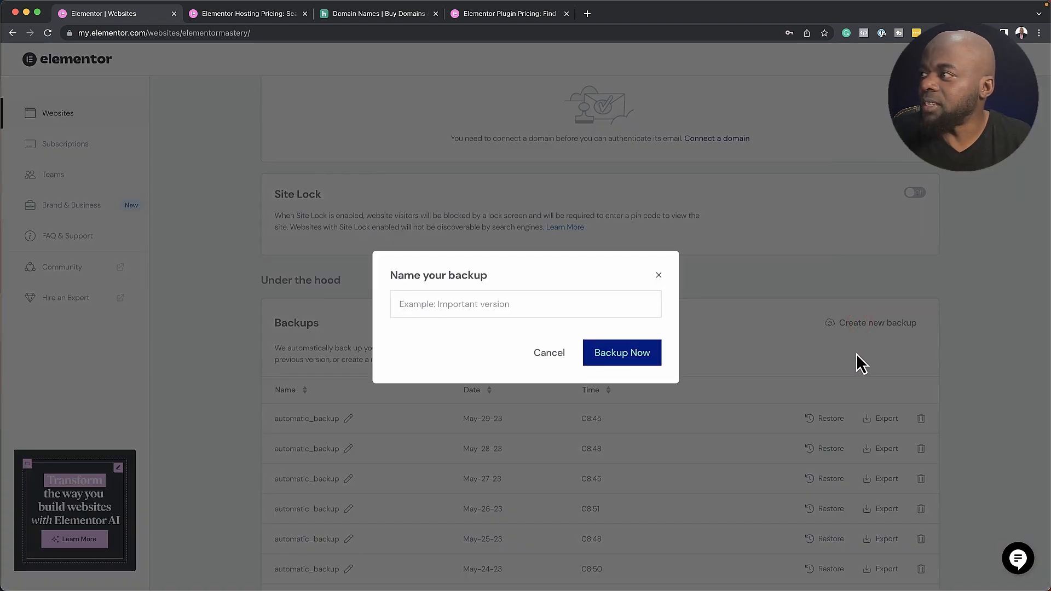
left_click(525, 303)
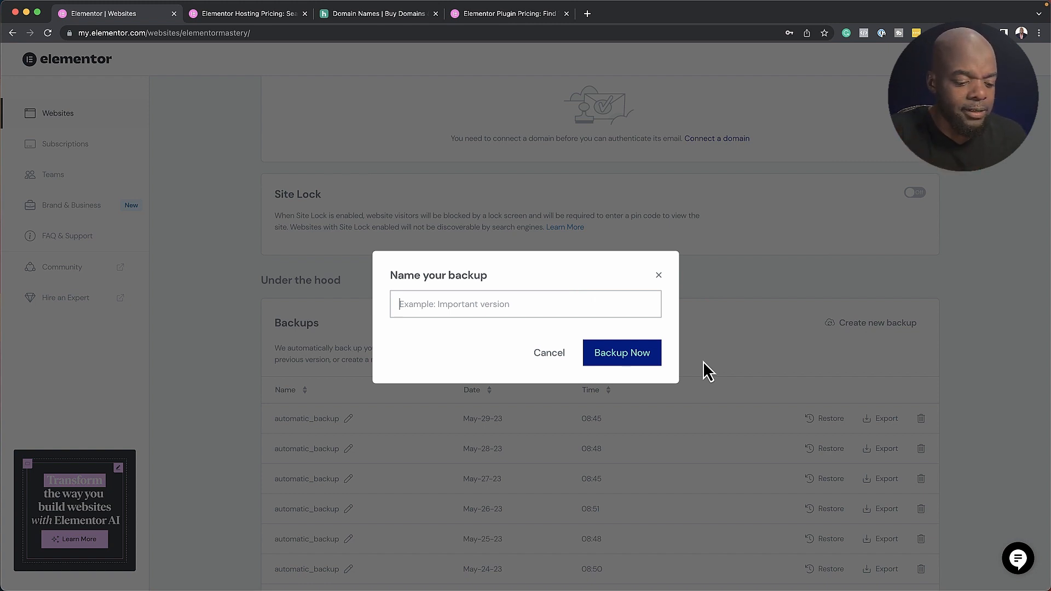
type("w")
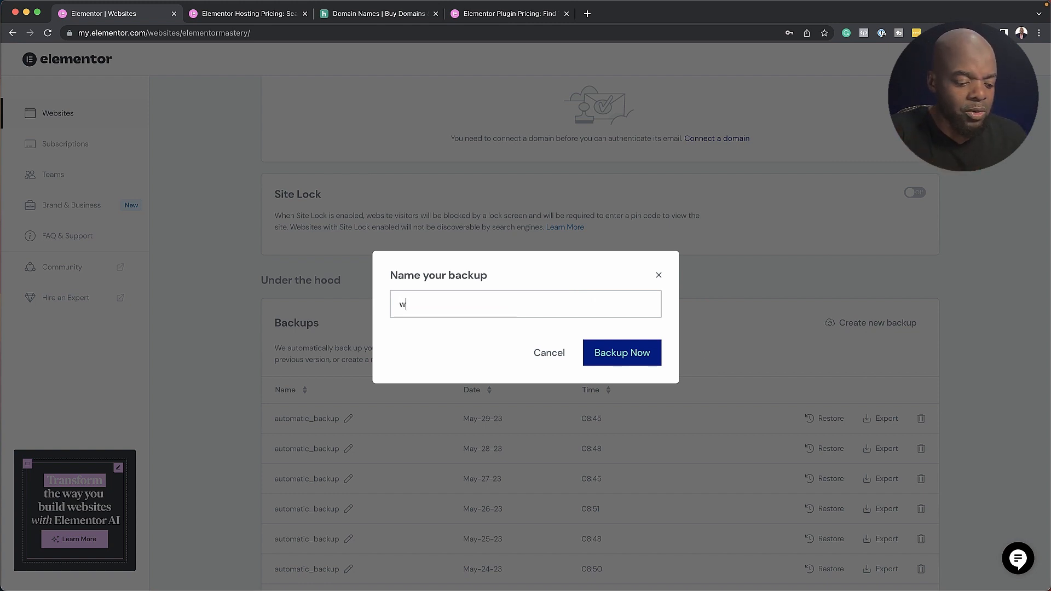
type("oocomme")
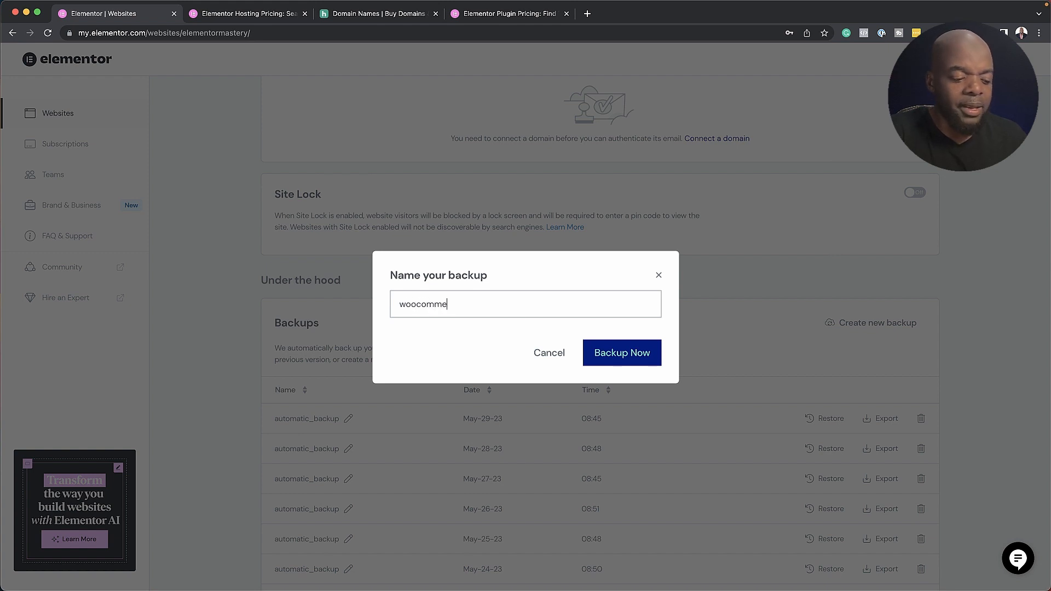
type("rce")
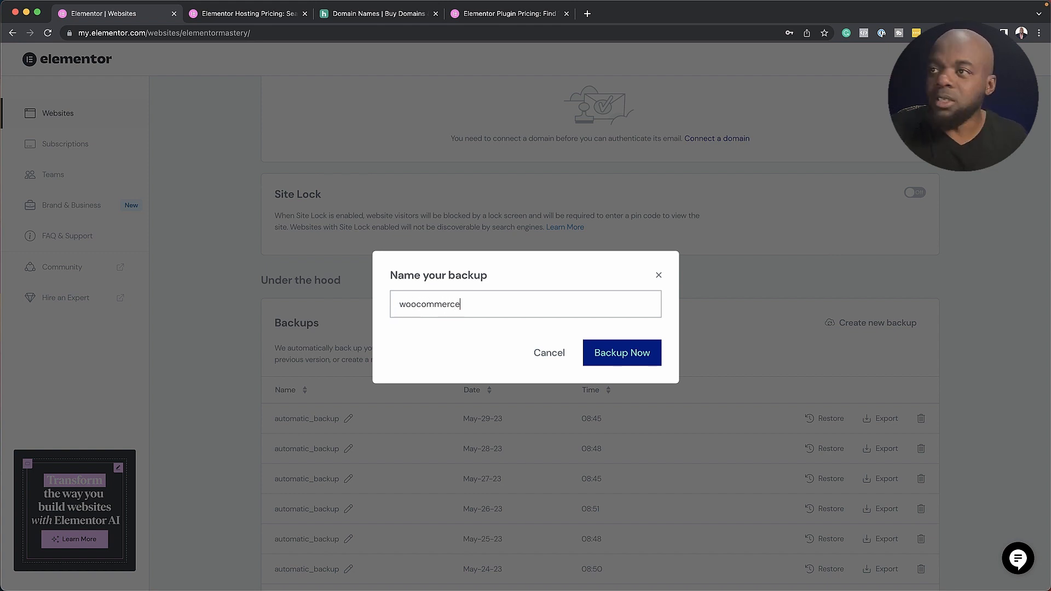
left_click(620, 353)
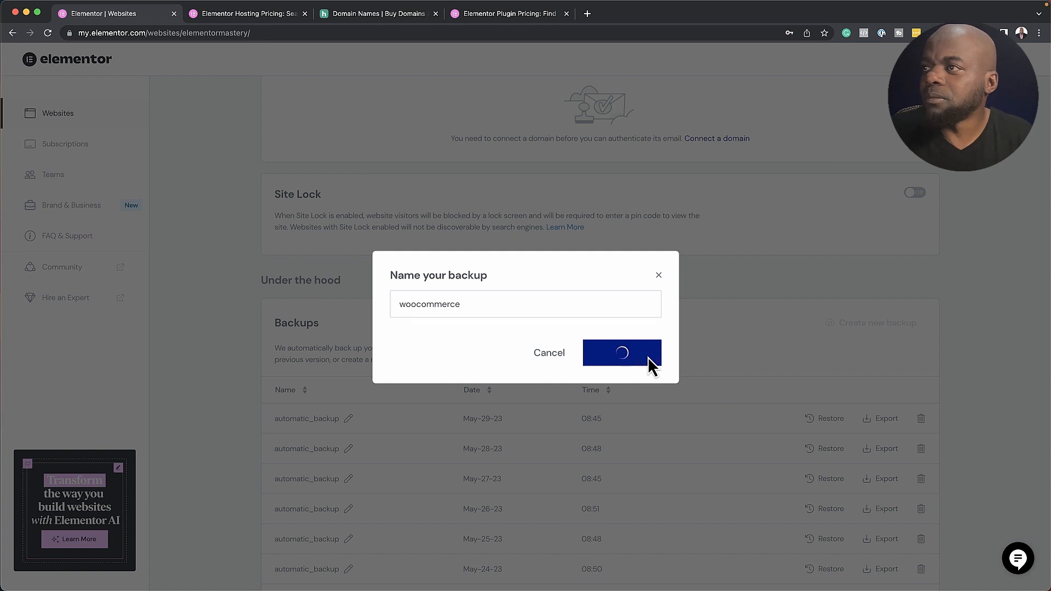
left_click(621, 353)
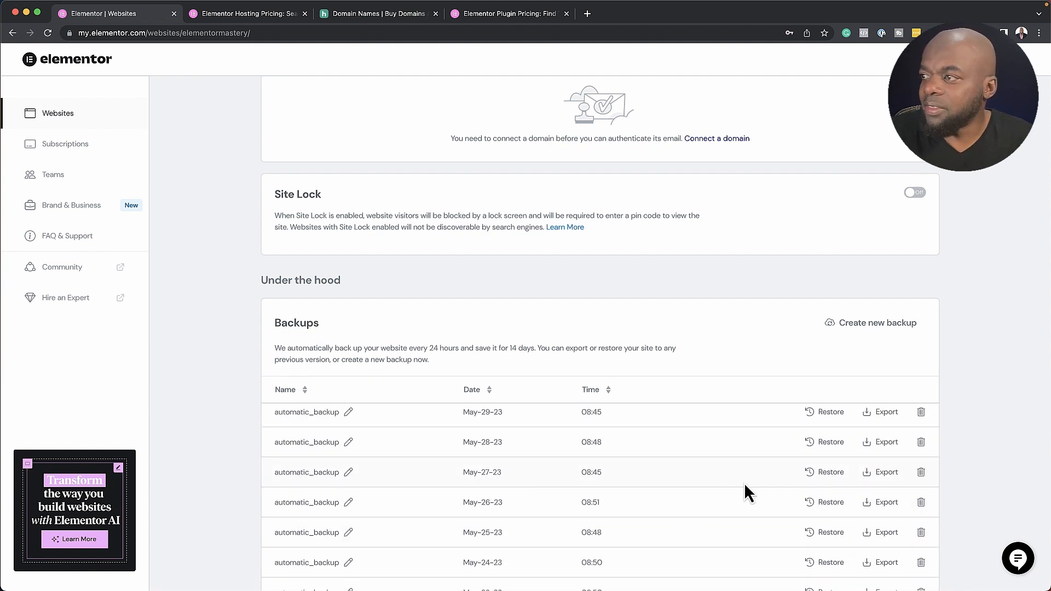
Begin restoring the latest automatic backup and acknowledge both site-unavailability warnings
left_click(829, 472)
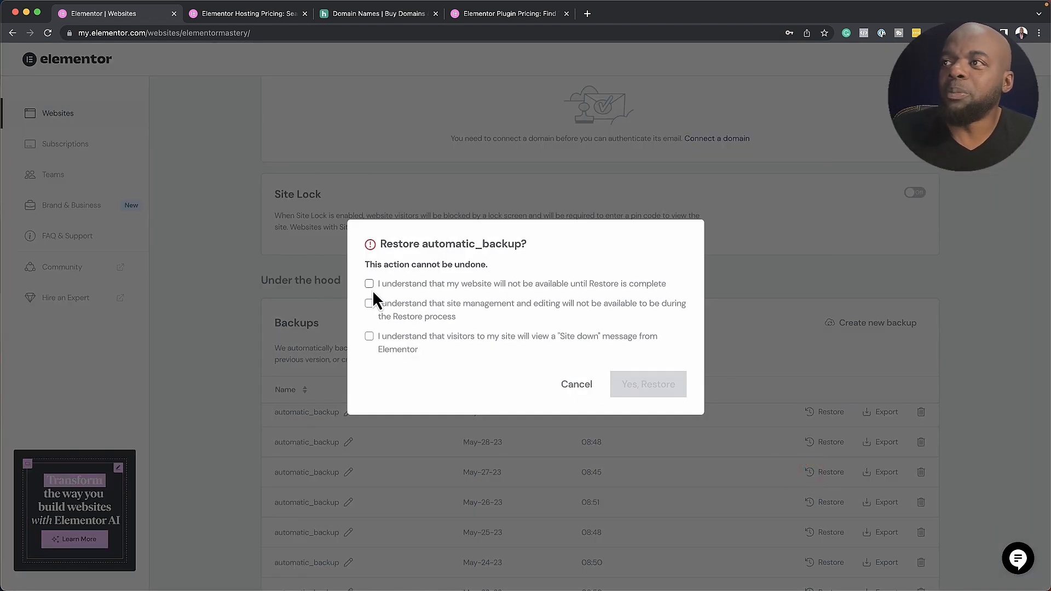
left_click(369, 300)
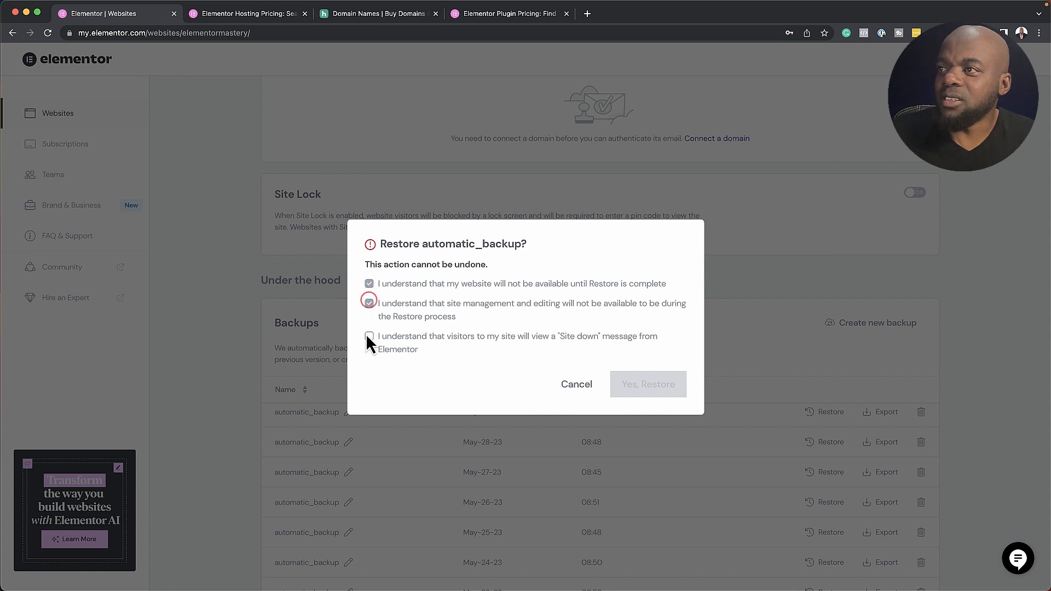
left_click(369, 337)
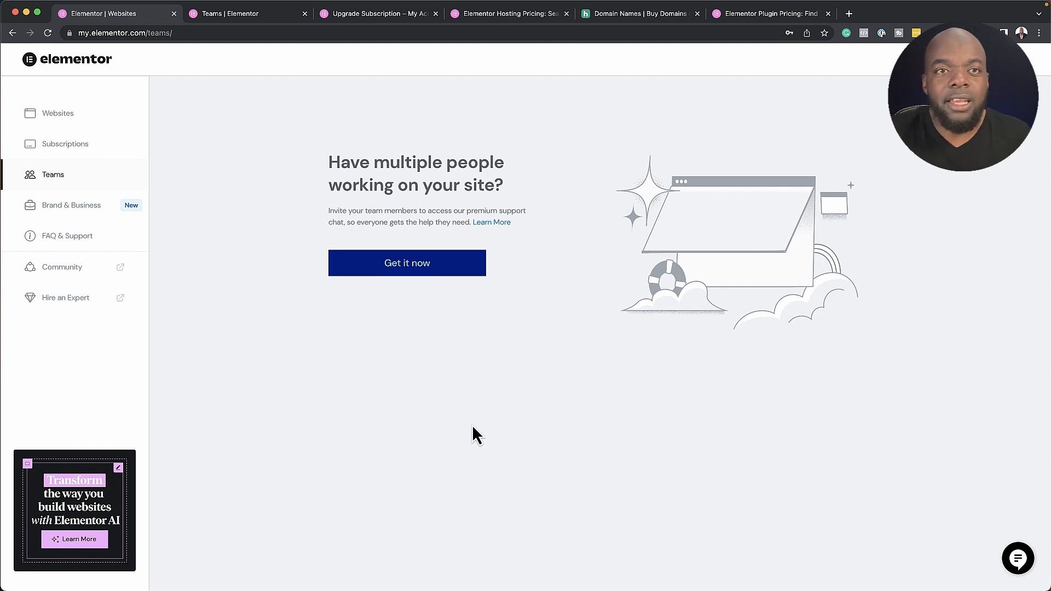
Leave the restore dialog and move to the Teams page for inviting collaborators
left_click(376, 13)
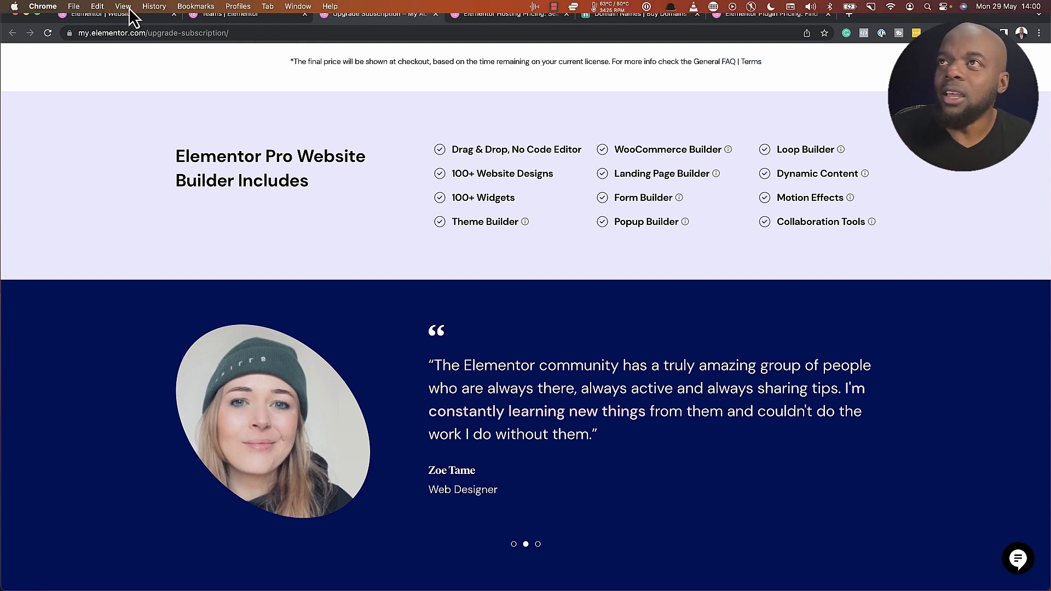
Go to the FAQ and support resources from the upgrade subscription page
left_click(241, 13)
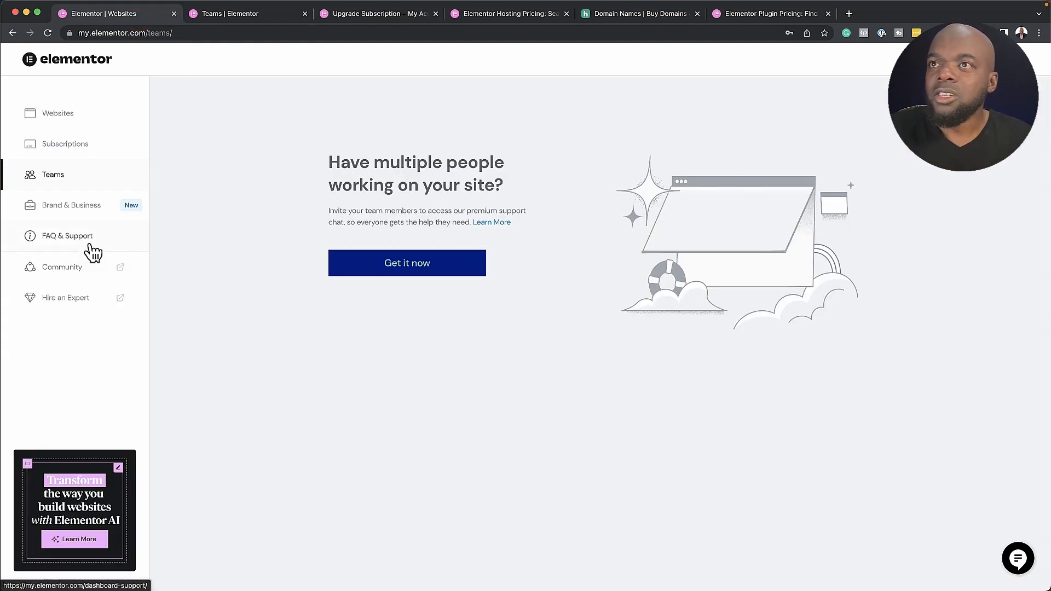
mouse_move(88, 277)
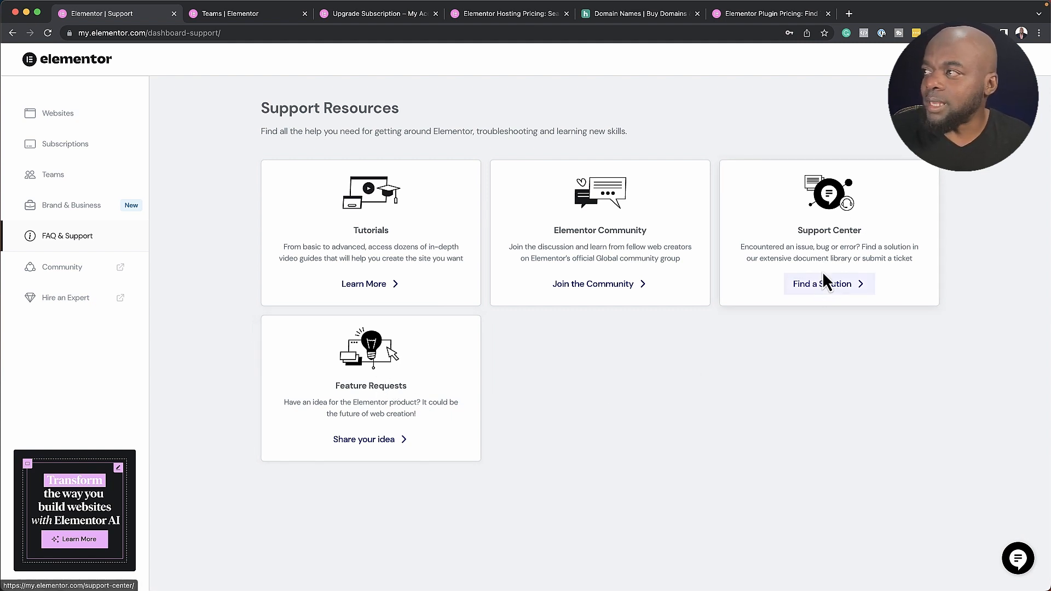
Launch the Support Center's Find a Solution page listing issue categories
left_click(829, 283)
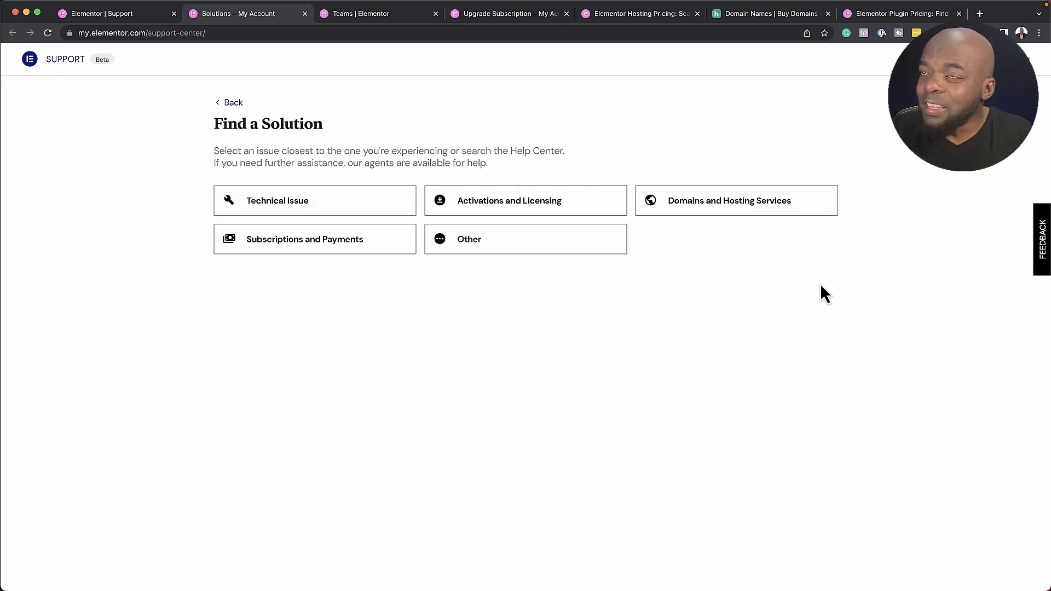
mouse_move(758, 290)
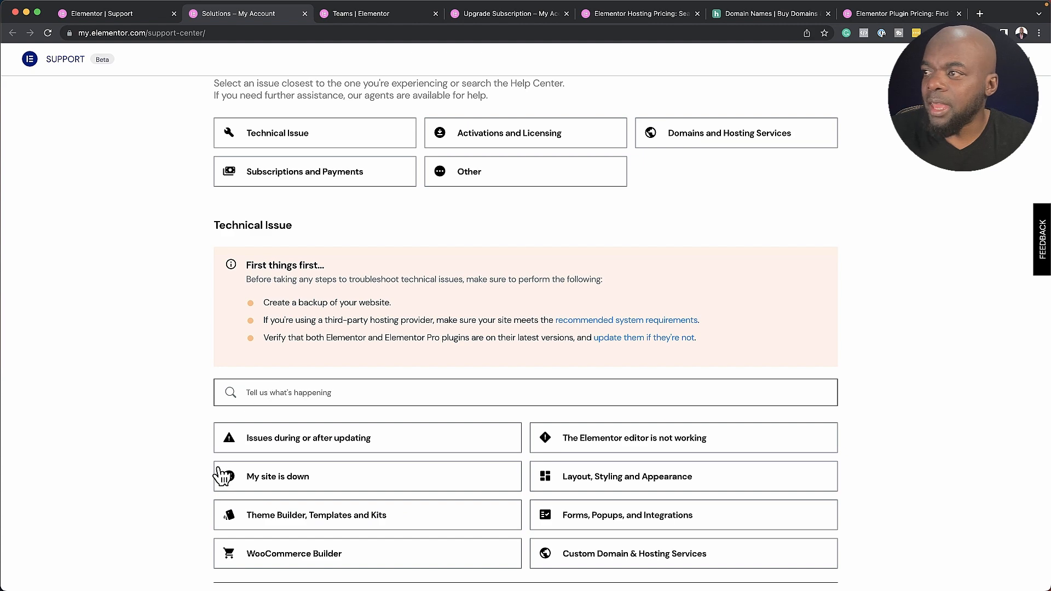
Choose the 'My site is down' topic under Technical Issue and look through its solutions
left_click(300, 477)
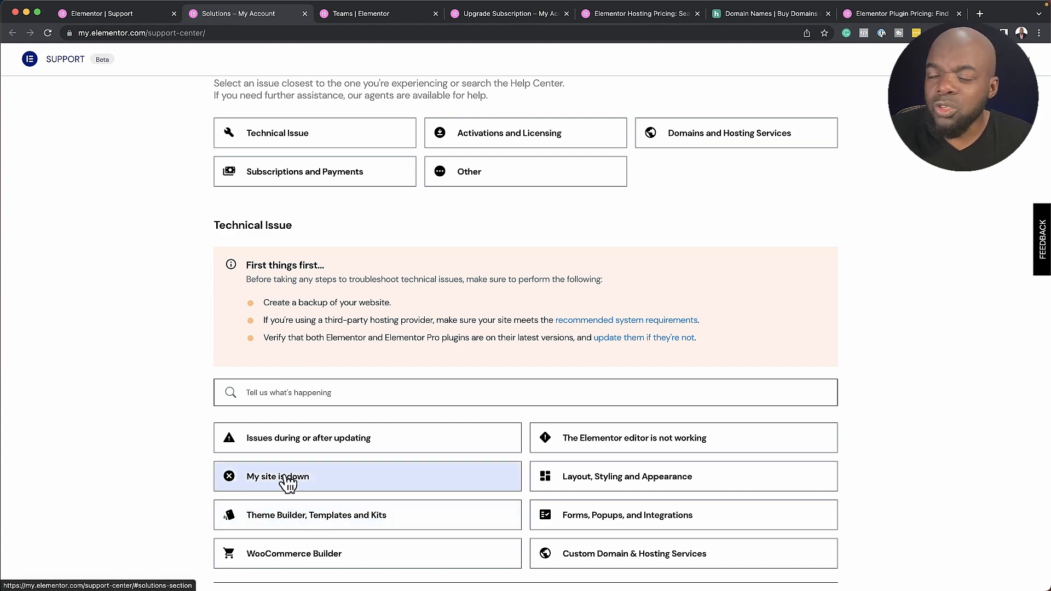
left_click(277, 477)
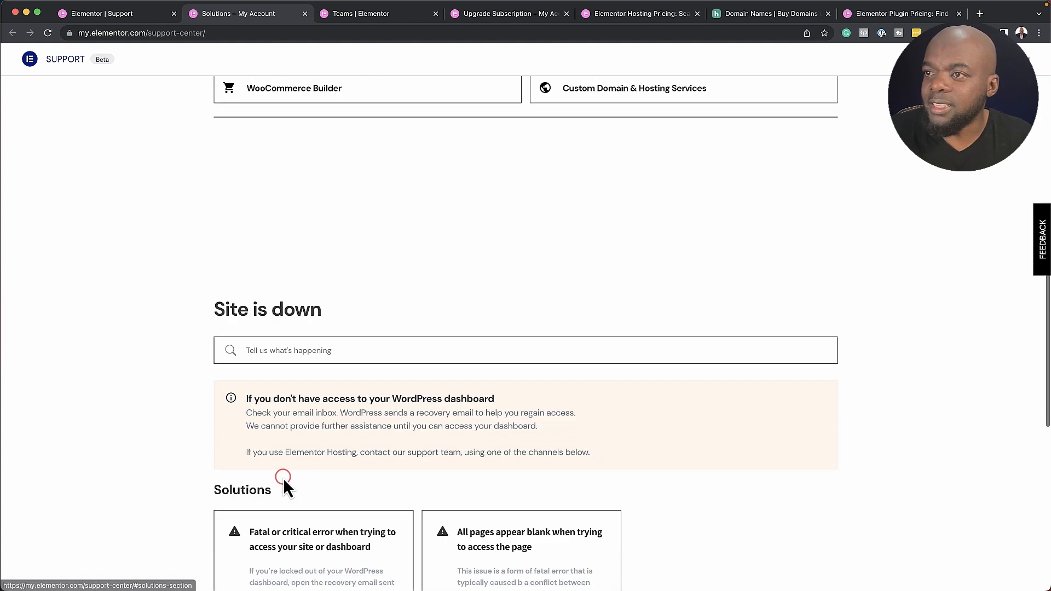
scroll("down", 3)
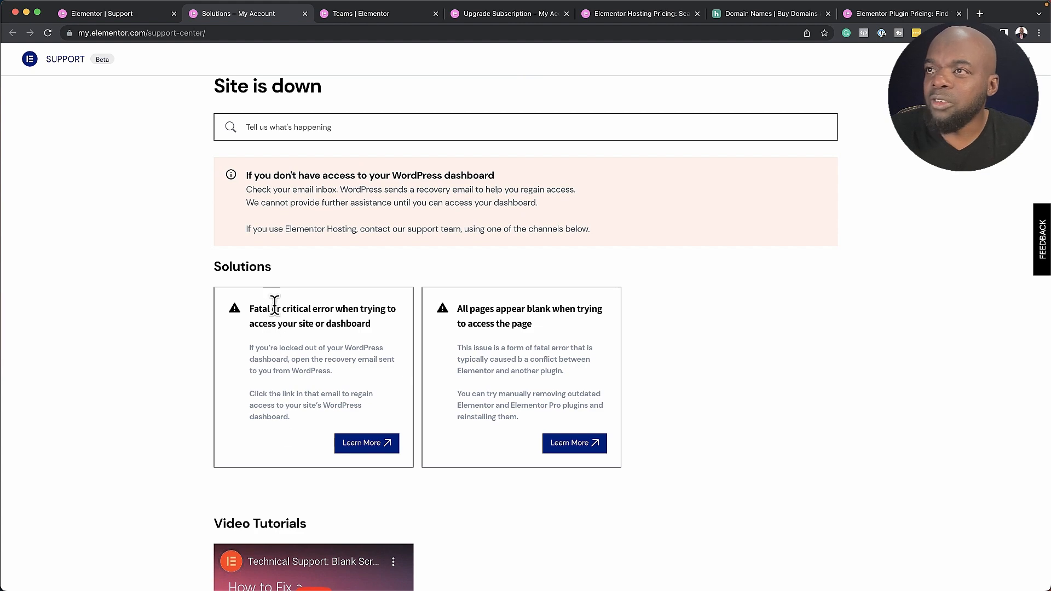
scroll("down", 3)
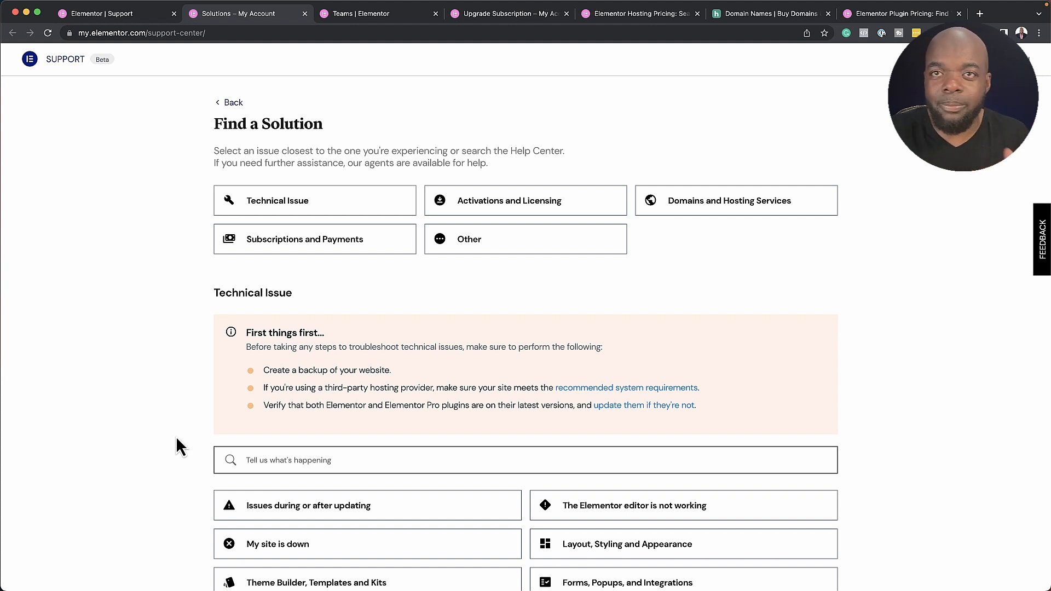
Show the help resources for the Other issue category
left_click(524, 239)
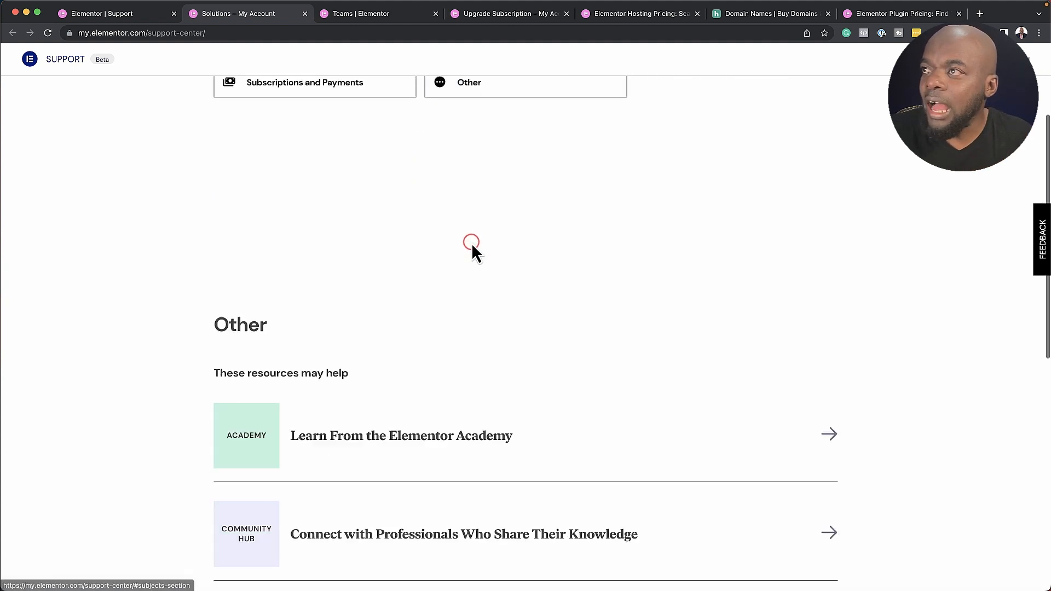
scroll("down", 3)
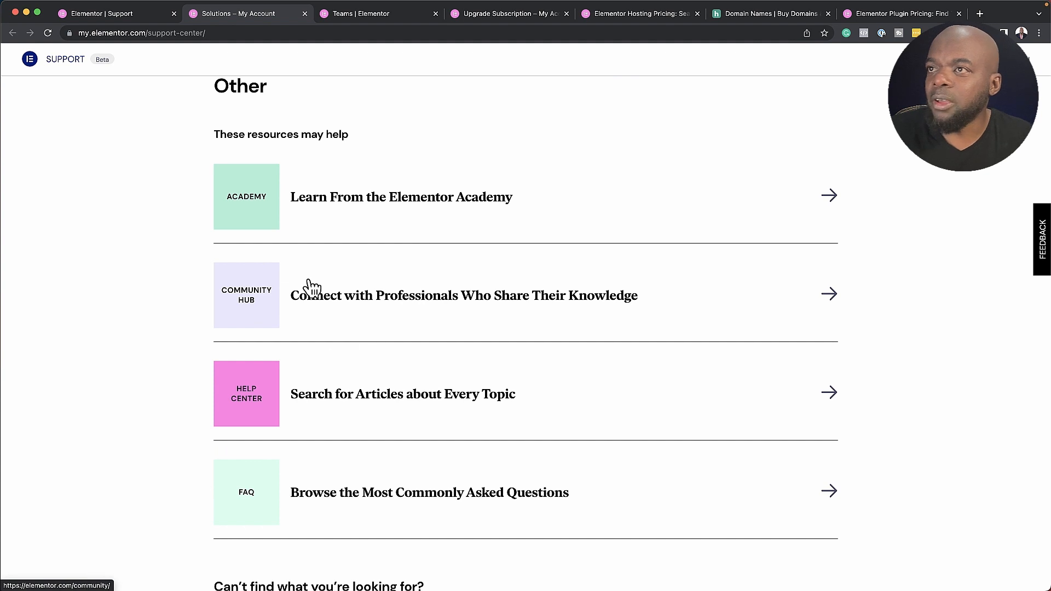
scroll("down", 3)
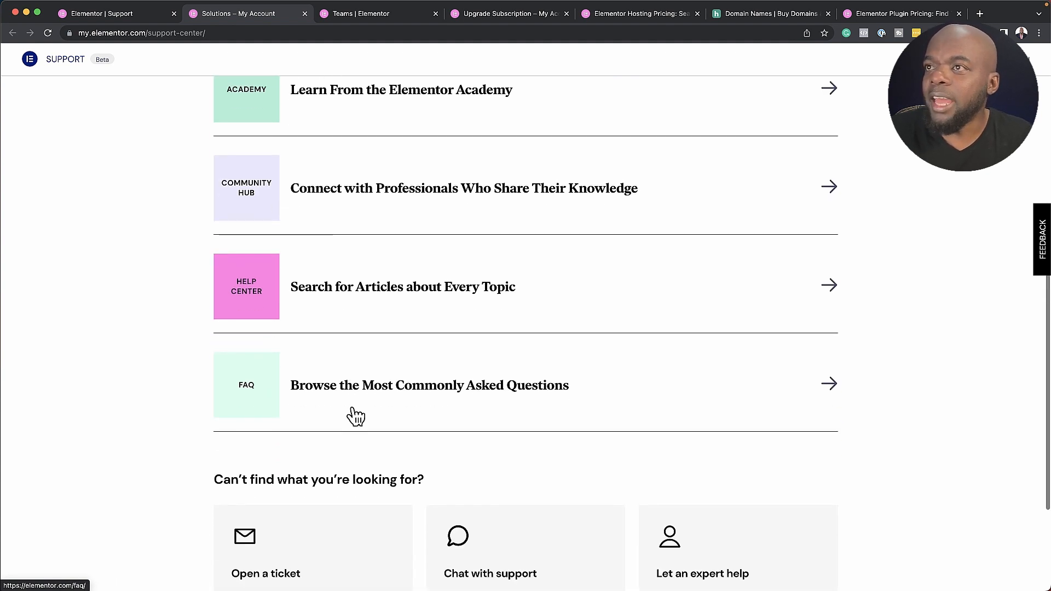
scroll("down", 3)
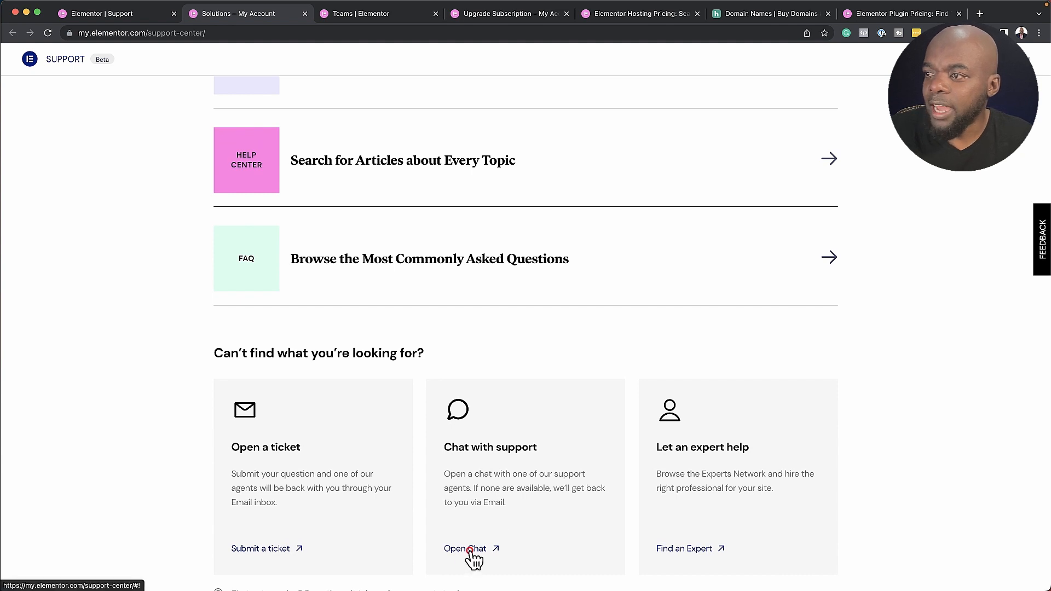
Start a new chat with the EVA support assistant and head to the ticket submission form
left_click(465, 548)
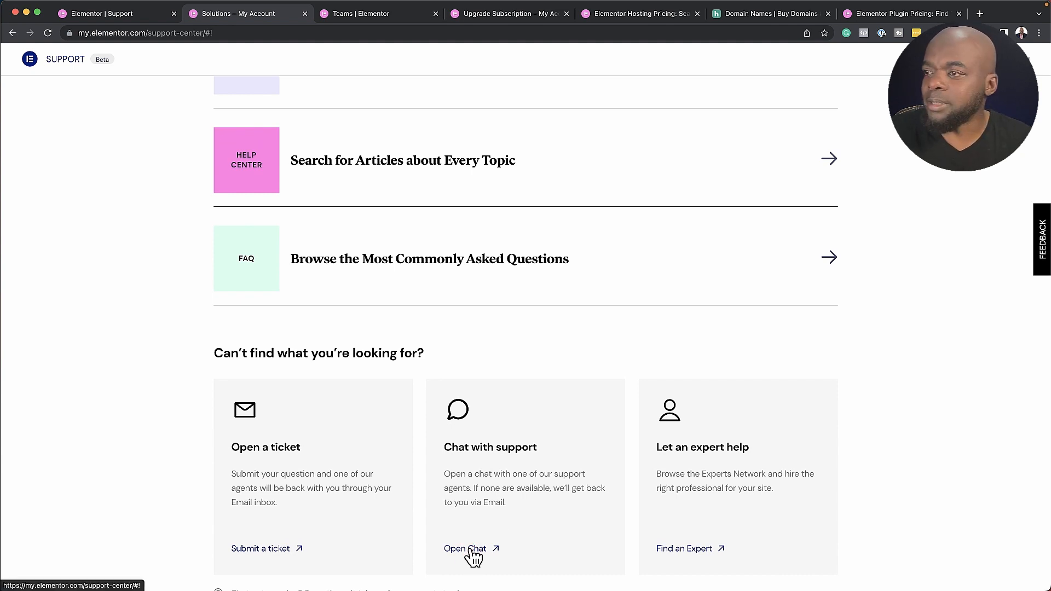
left_click(466, 548)
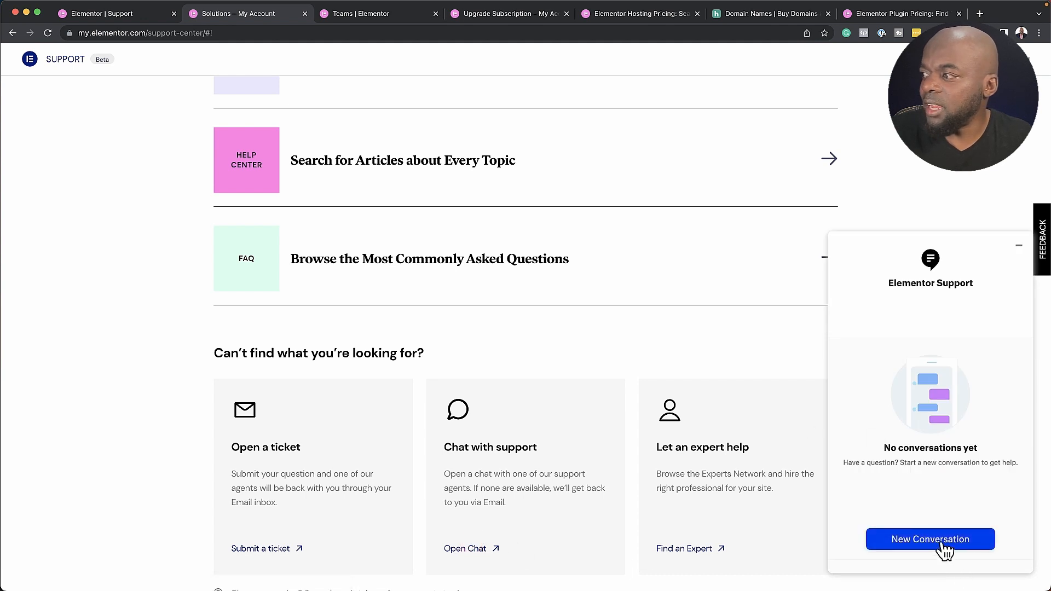
left_click(930, 539)
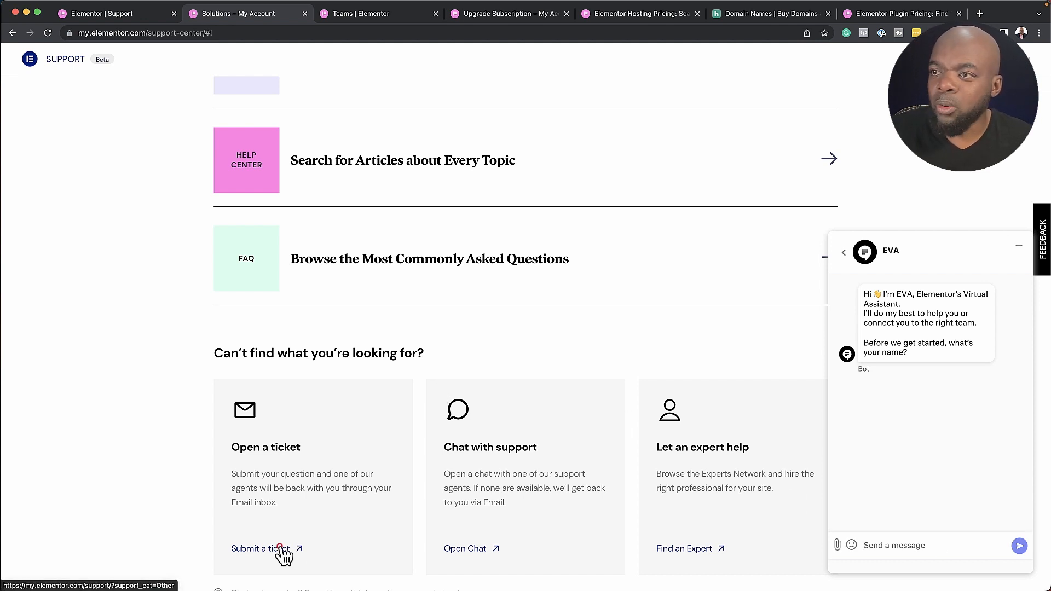
left_click(256, 549)
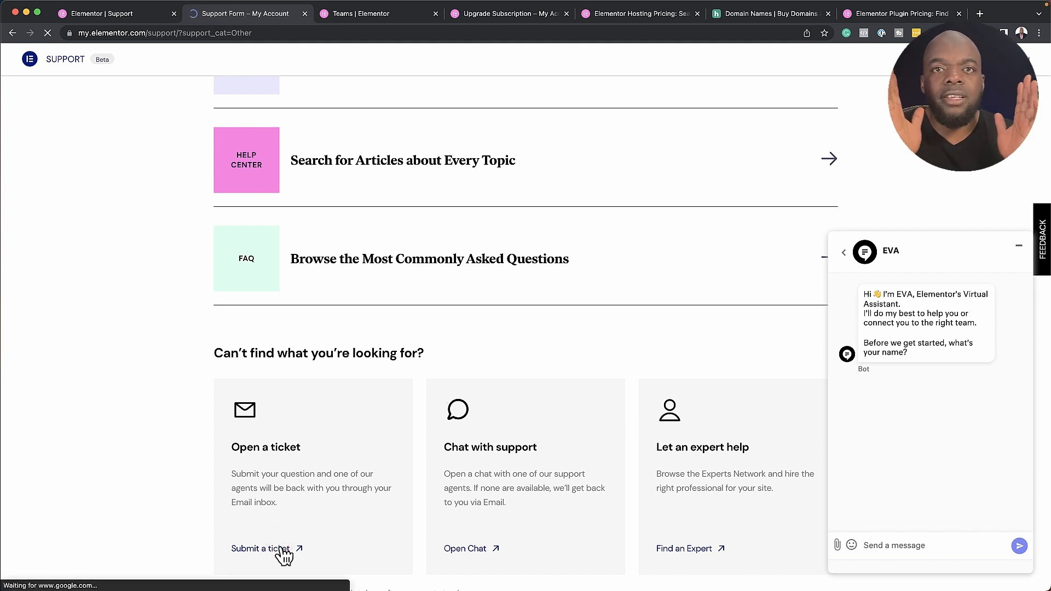
Load the Contact Elementor form with the Other category selected
left_click(256, 549)
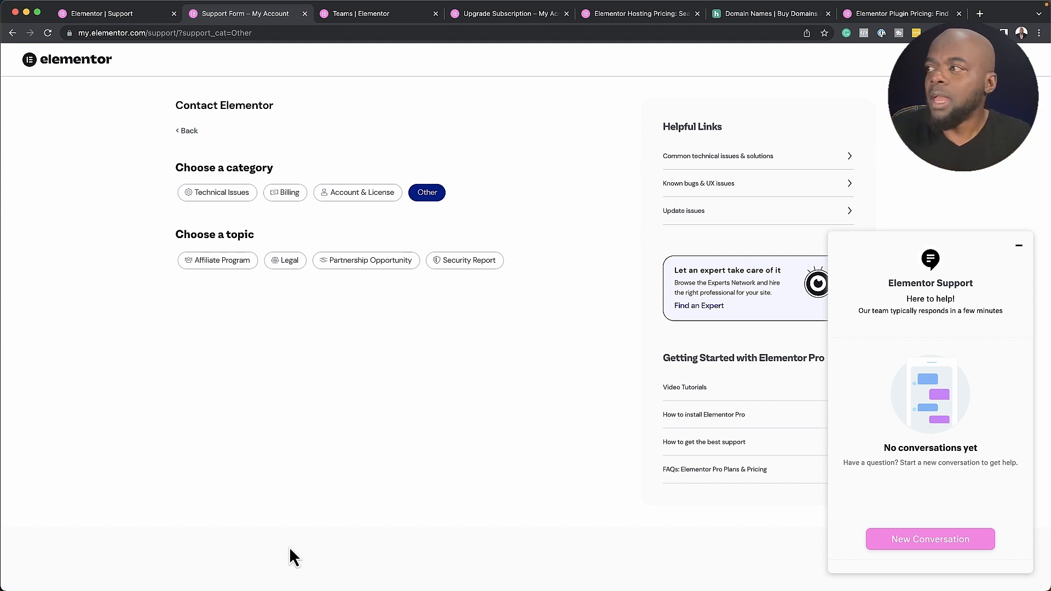
mouse_move(354, 545)
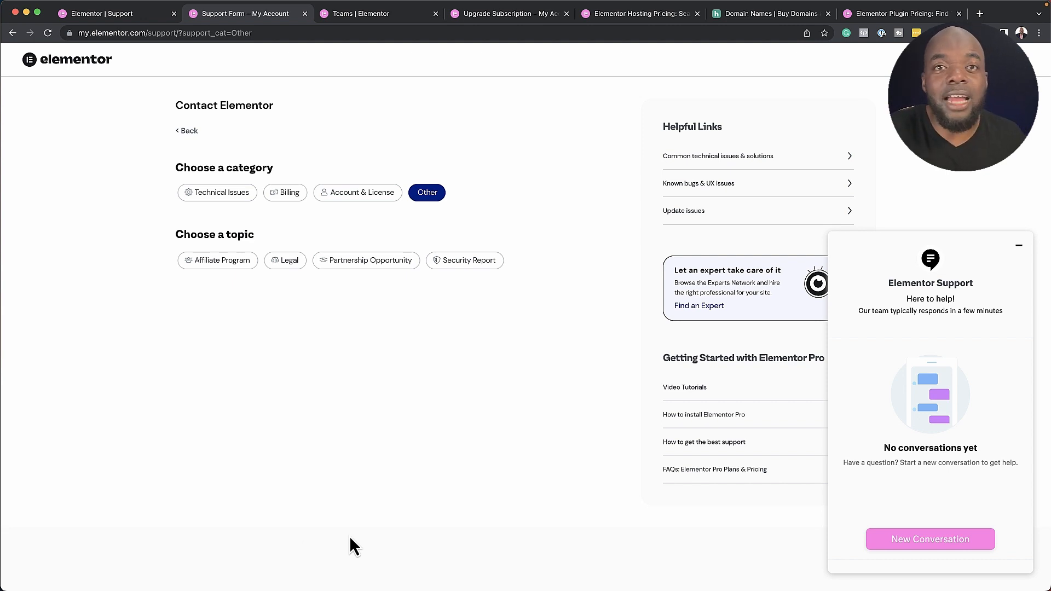
mouse_move(353, 421)
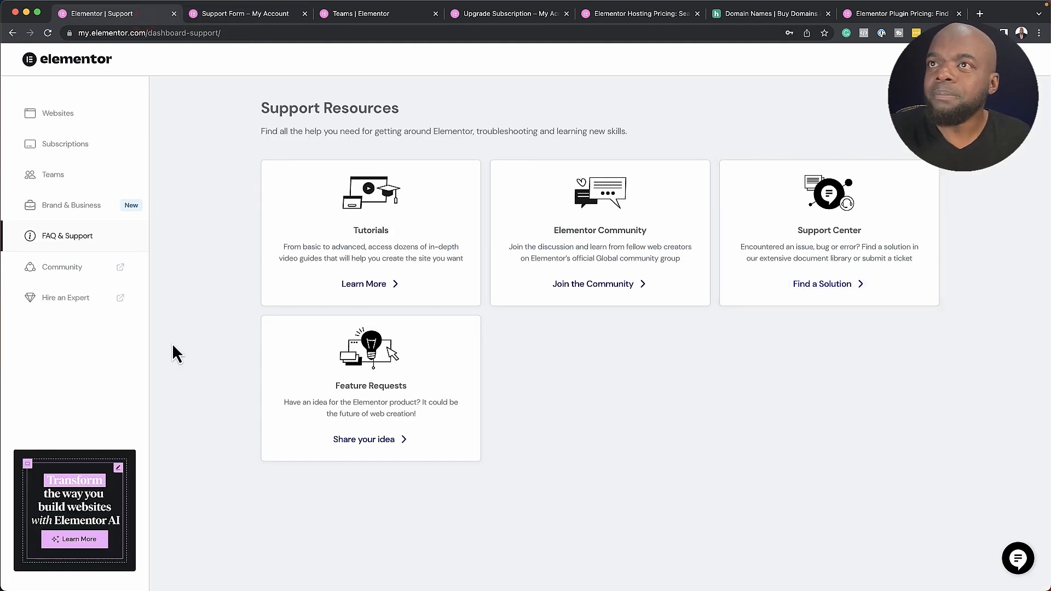
Open the Elementor Mastery site from Websites and reach its Manage Domains section with the elementor.cloud default domain
left_click(57, 113)
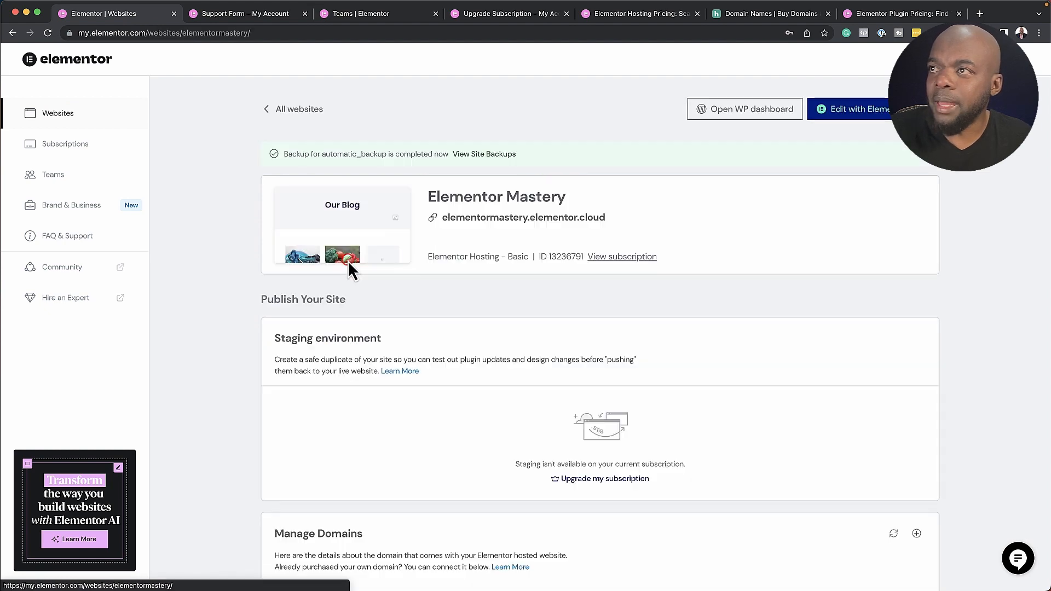
scroll("down", 3)
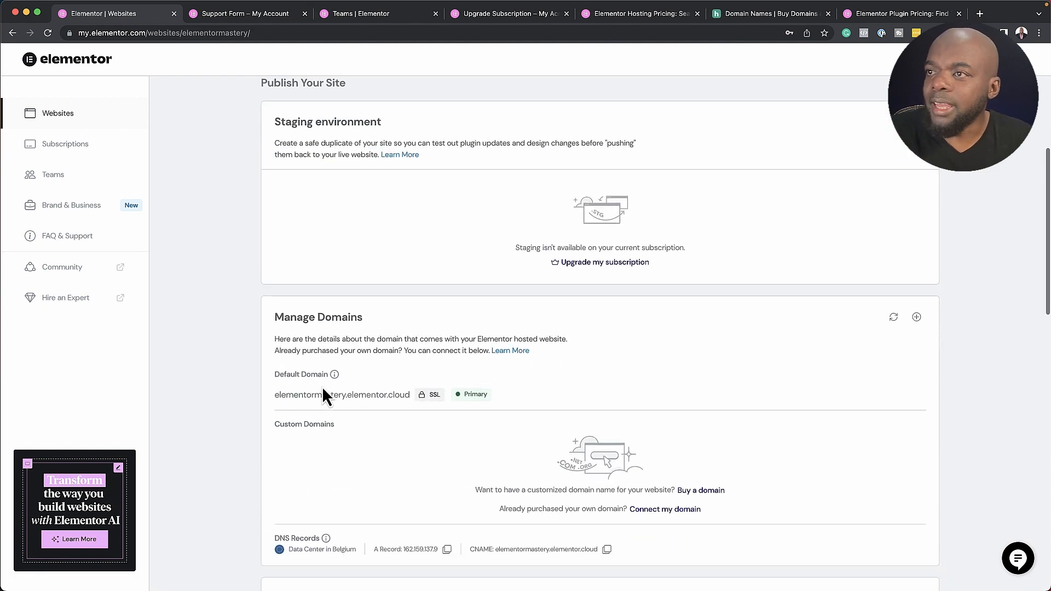
scroll("down", 3)
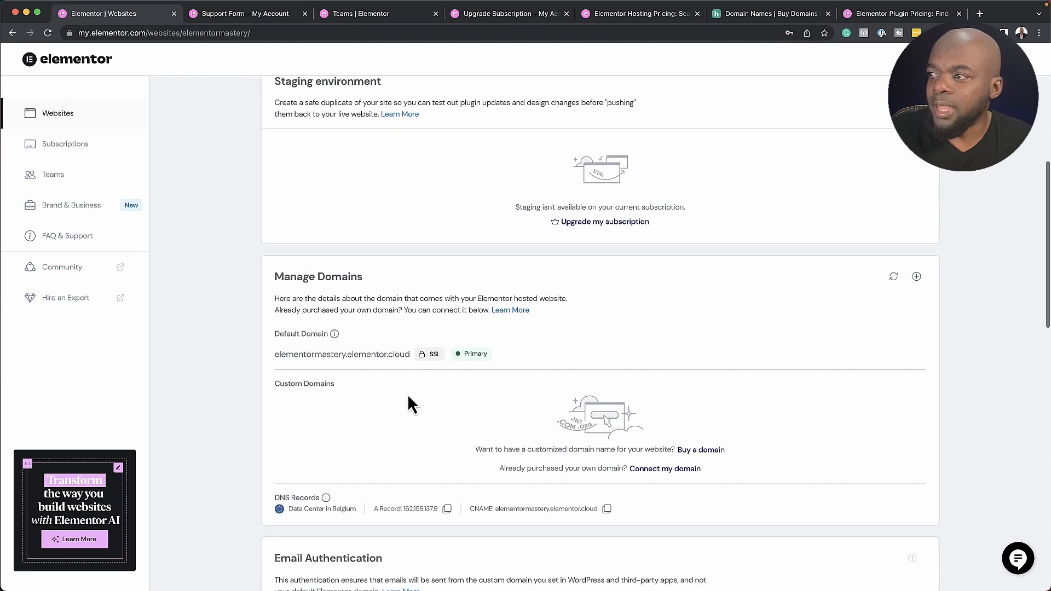
scroll("down", 3)
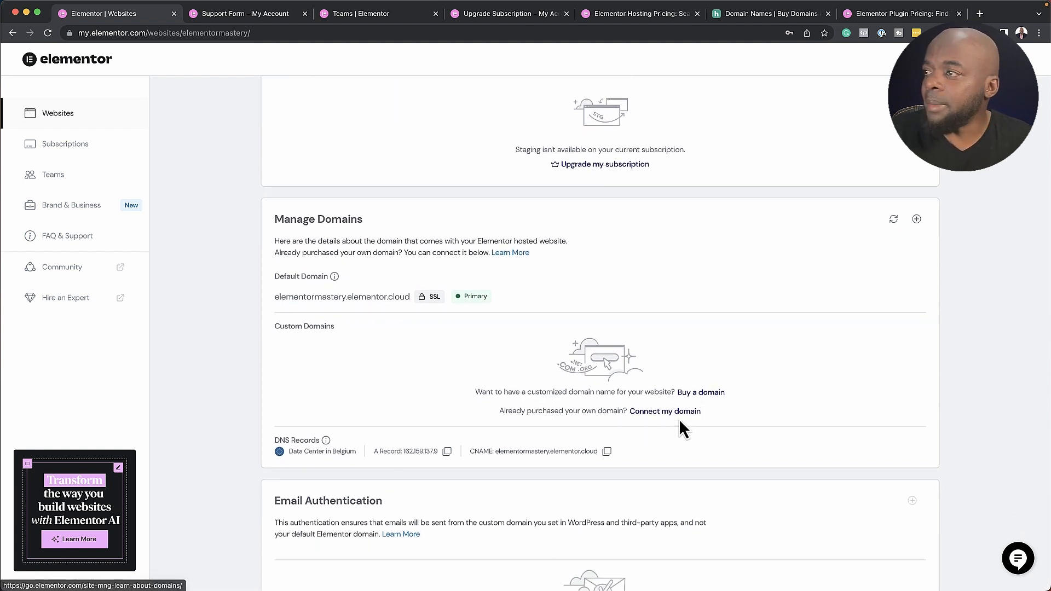
mouse_move(687, 420)
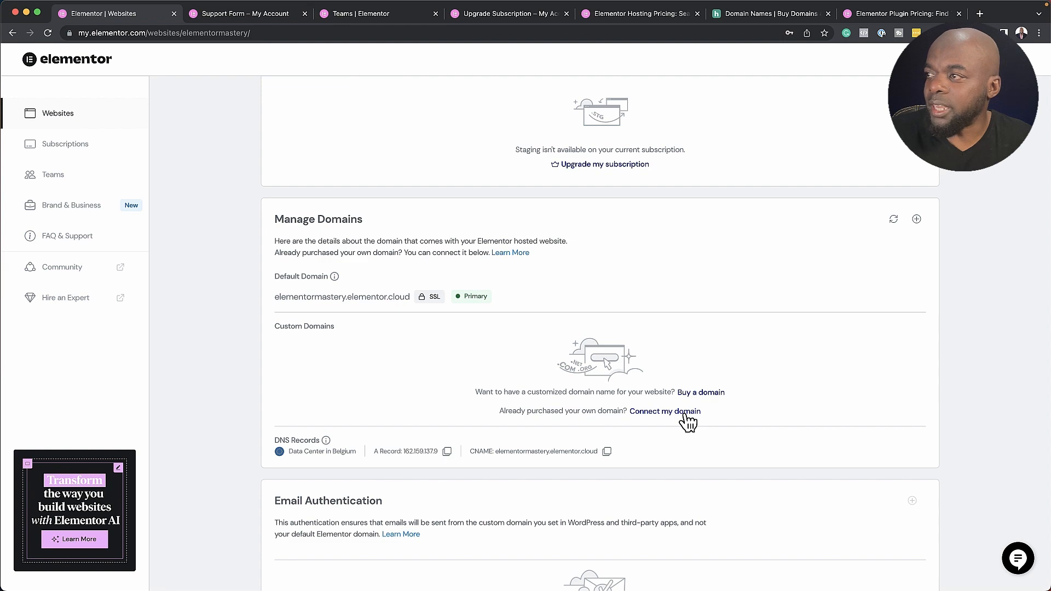
Enter funnelstoincome.com as the custom domain and begin the connection guide
left_click(665, 410)
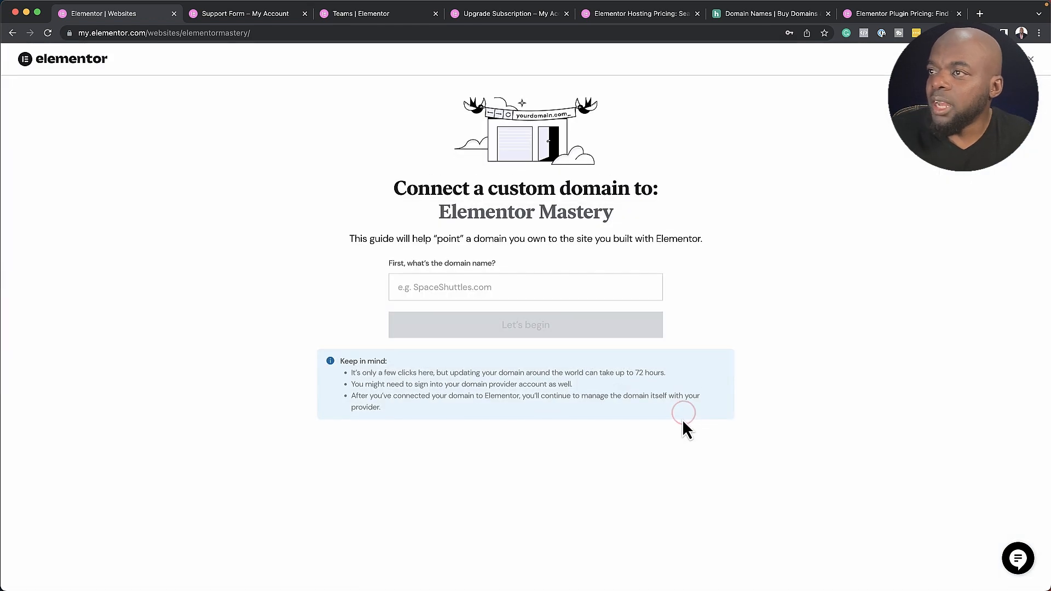
left_click(768, 13)
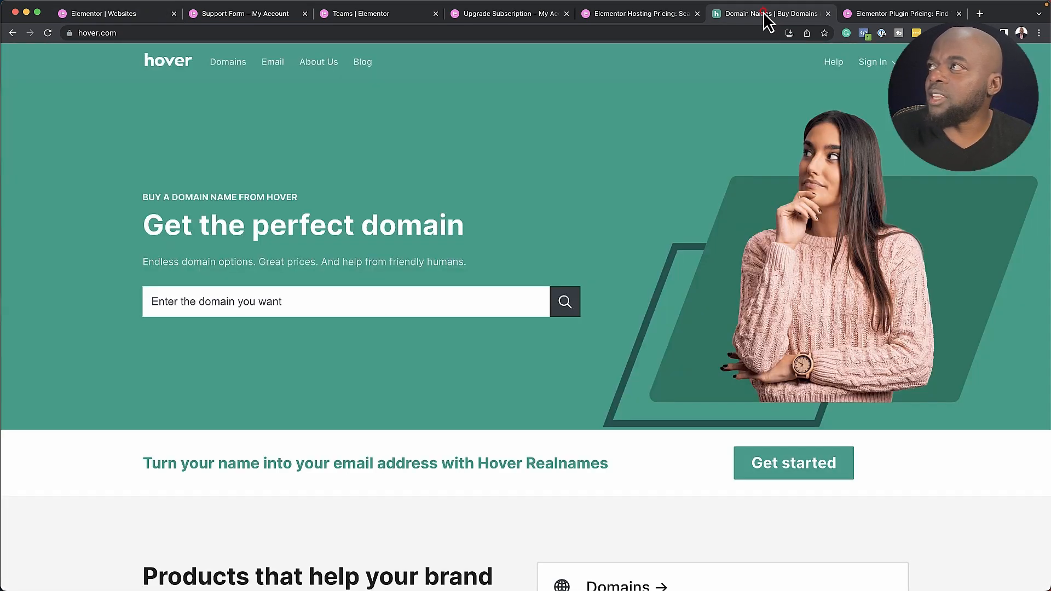
mouse_move(187, 63)
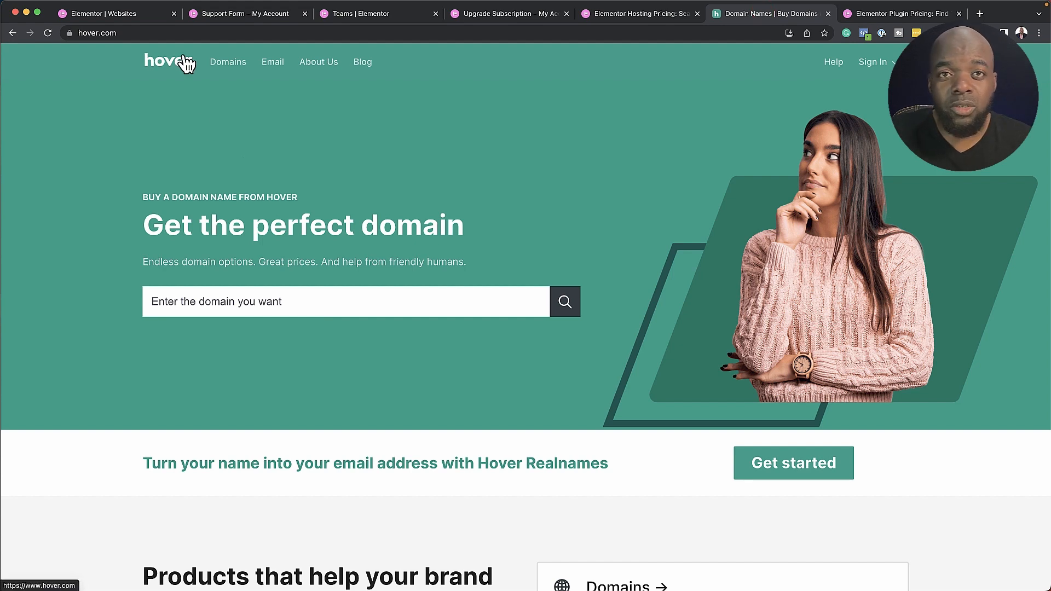
left_click(107, 13)
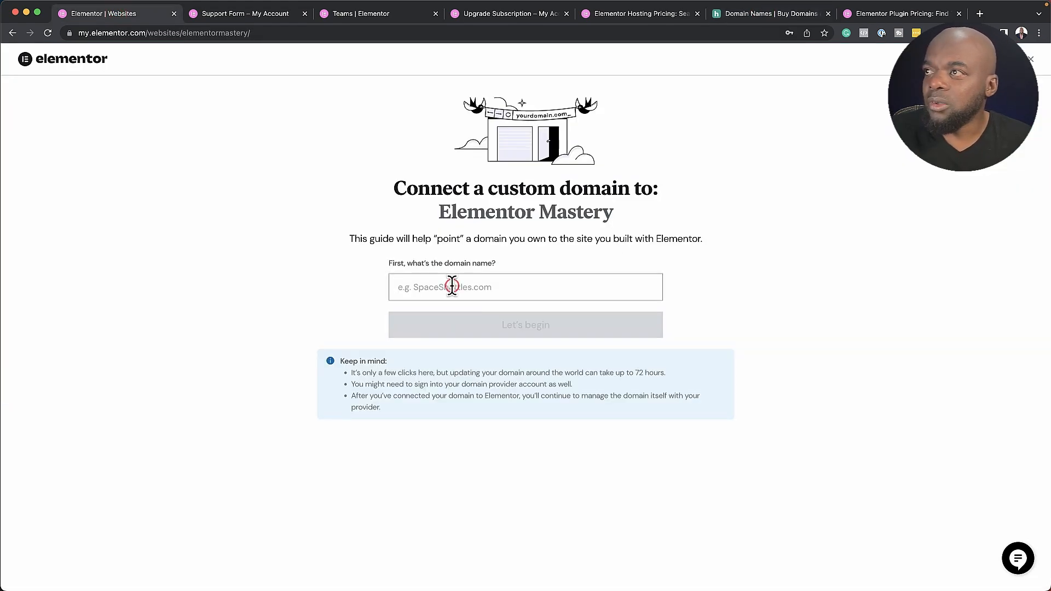
type("funnelstoincome.com")
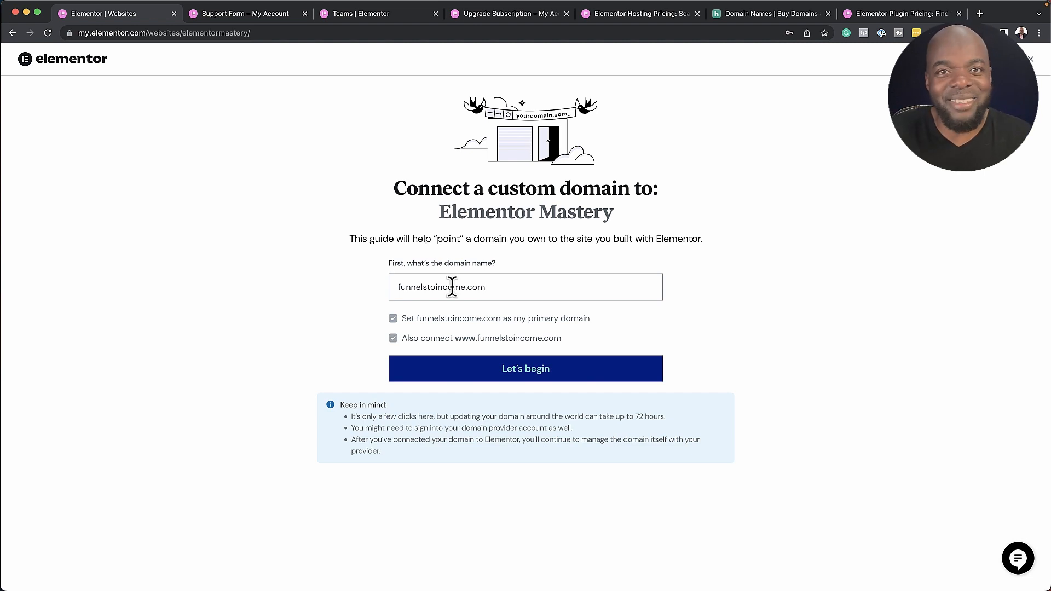
mouse_move(540, 320)
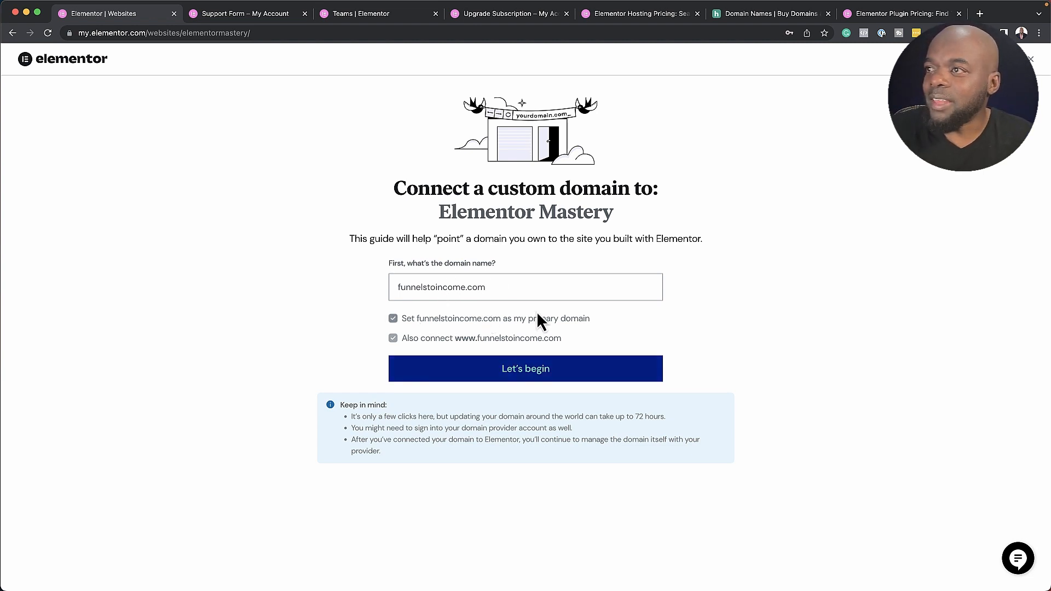
left_click(524, 367)
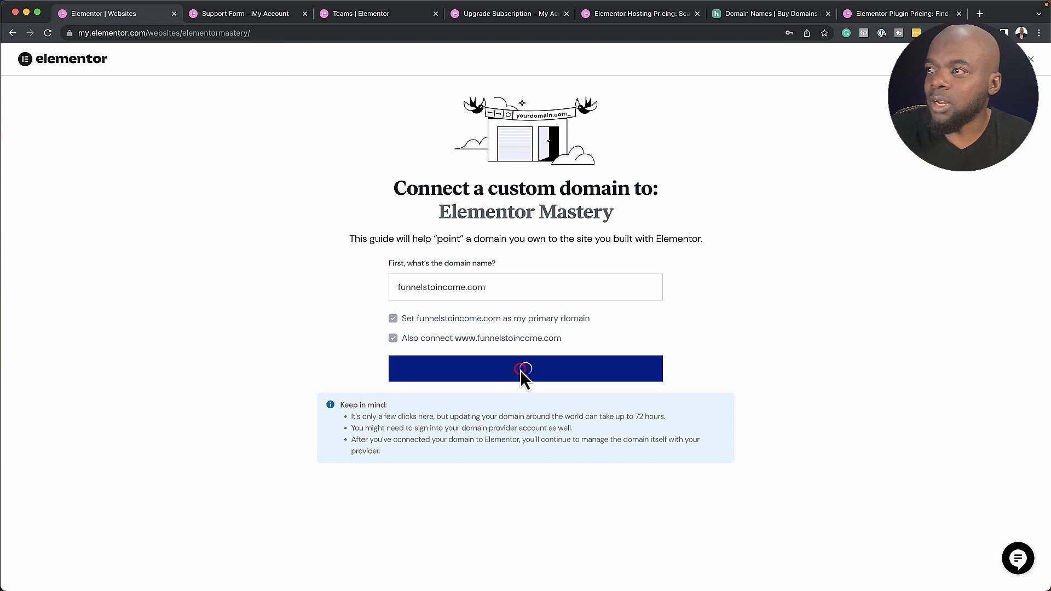
left_click(525, 368)
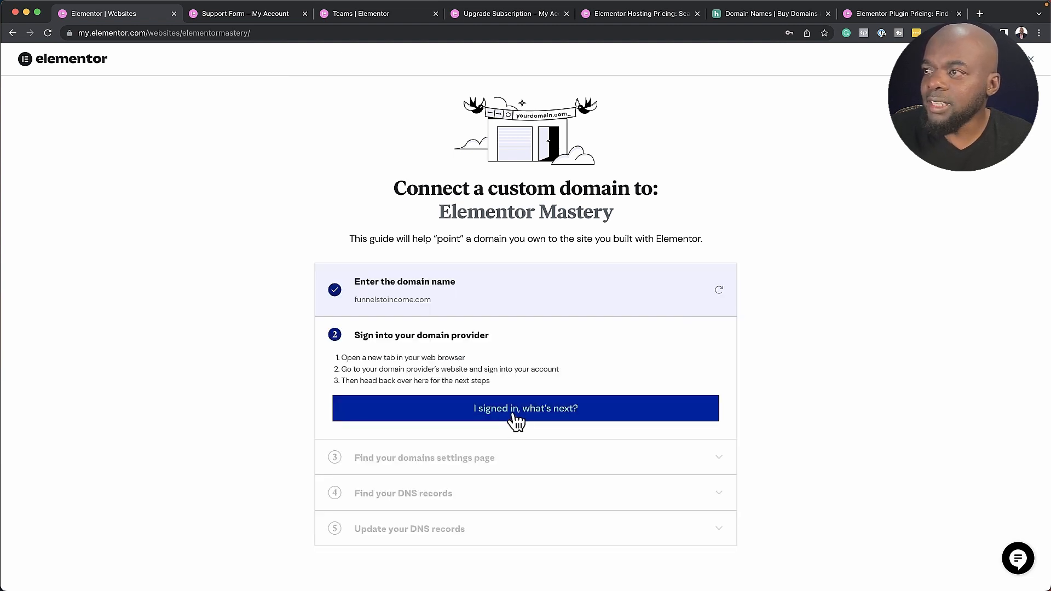
Confirm sign-in, settings page found and DNS records found to reach the A record and CNAME values
left_click(525, 409)
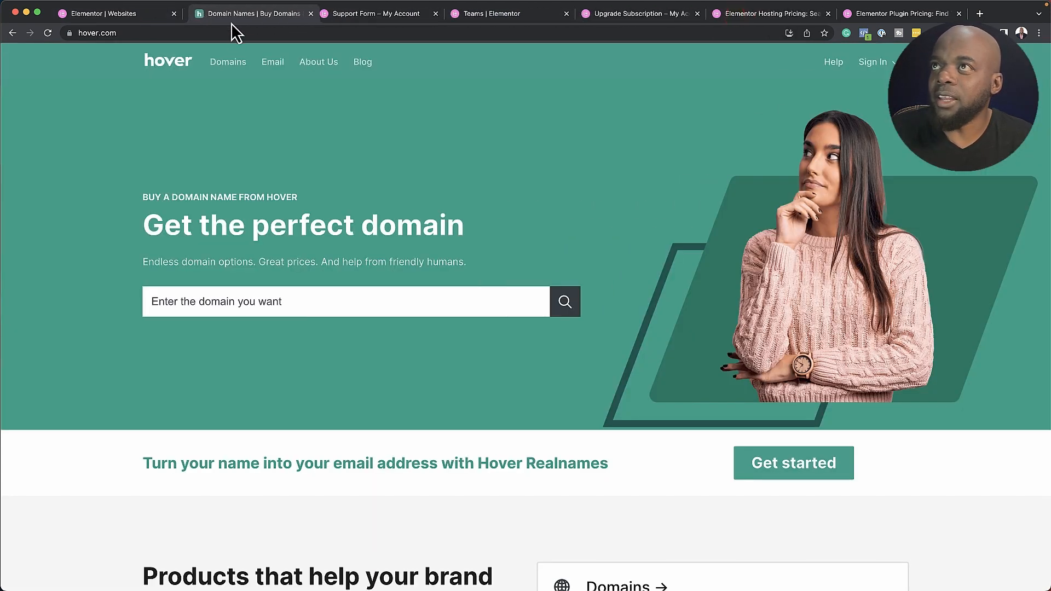
left_click(871, 61)
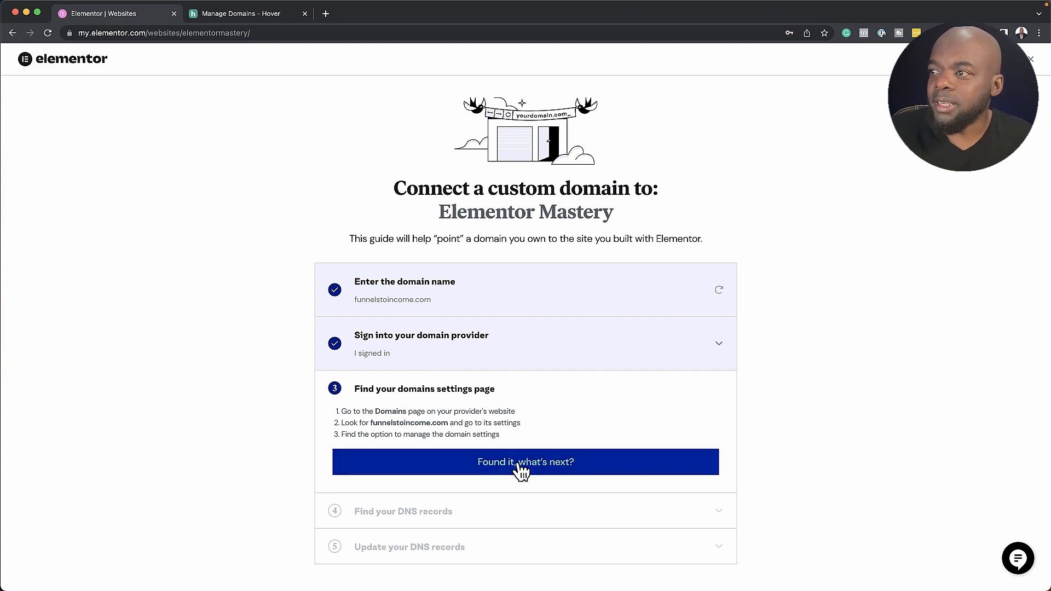
left_click(526, 462)
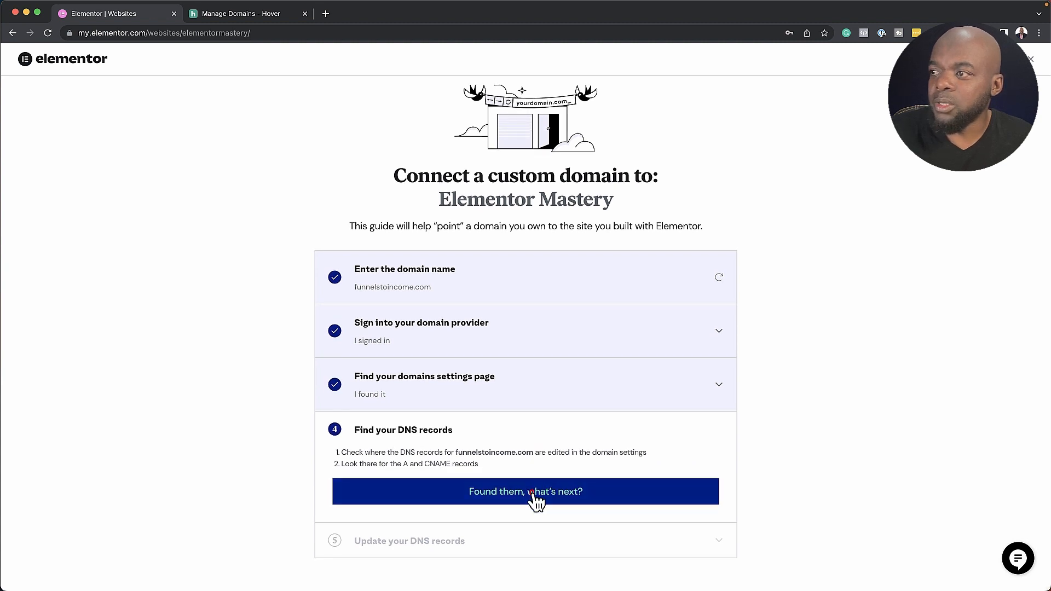
left_click(524, 491)
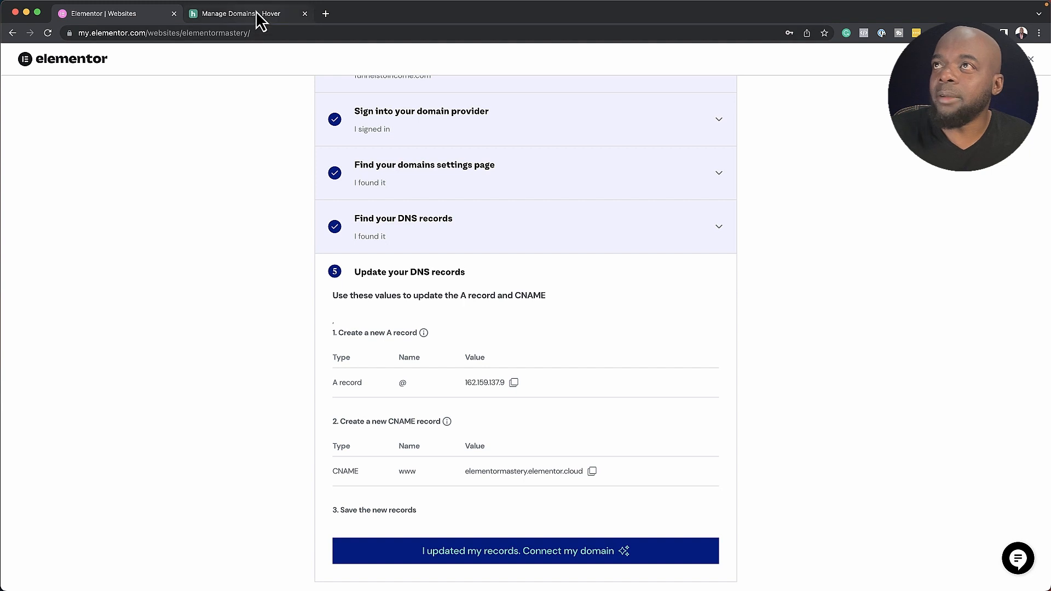
Open Hover's DNS records for funnelstoincome.com, copy Elementor's A record IP and start editing the @ A record
left_click(248, 13)
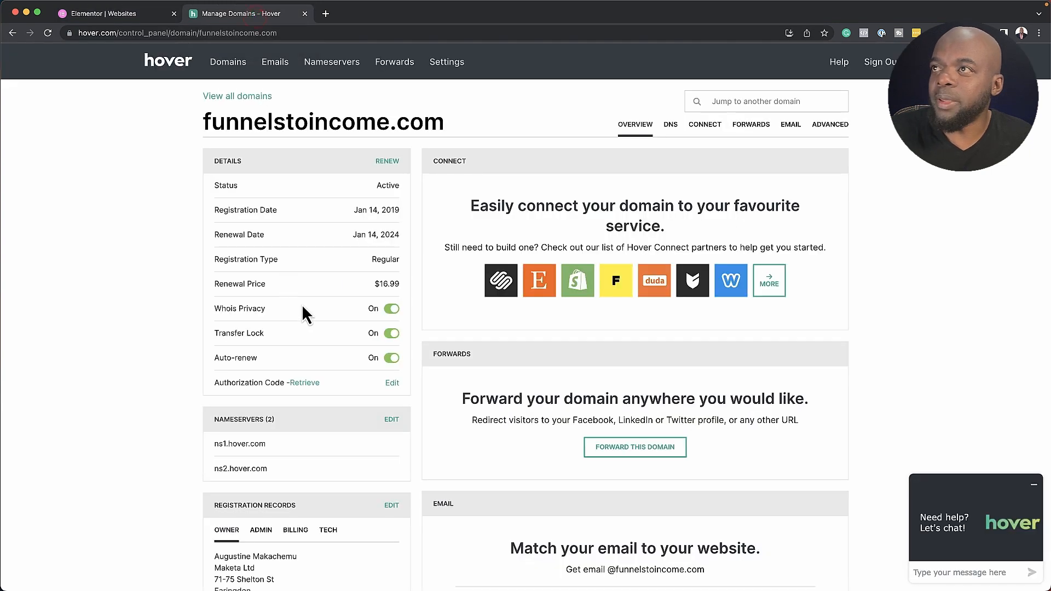
left_click(669, 125)
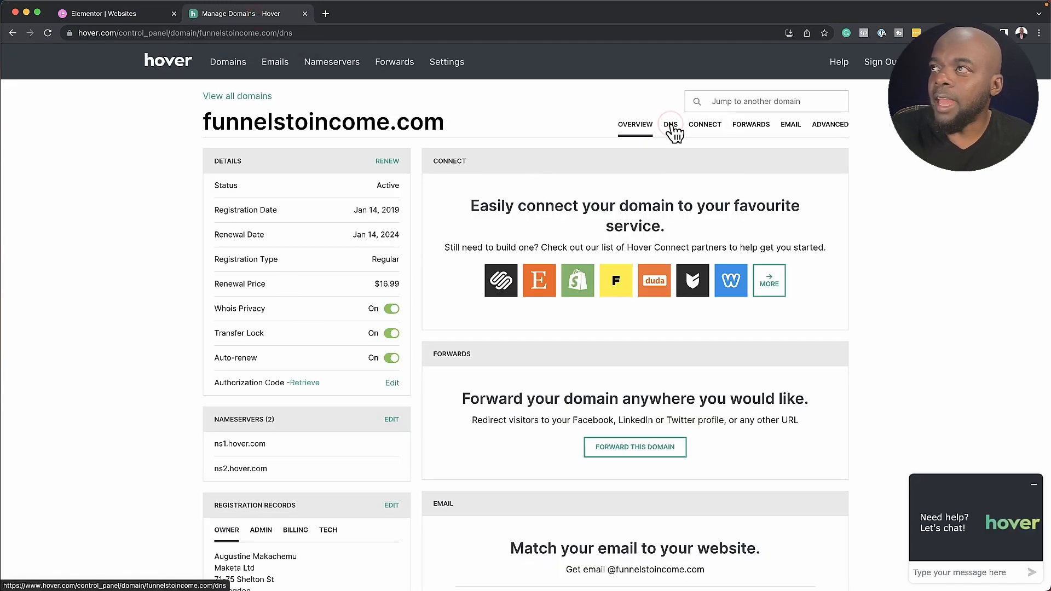
left_click(670, 124)
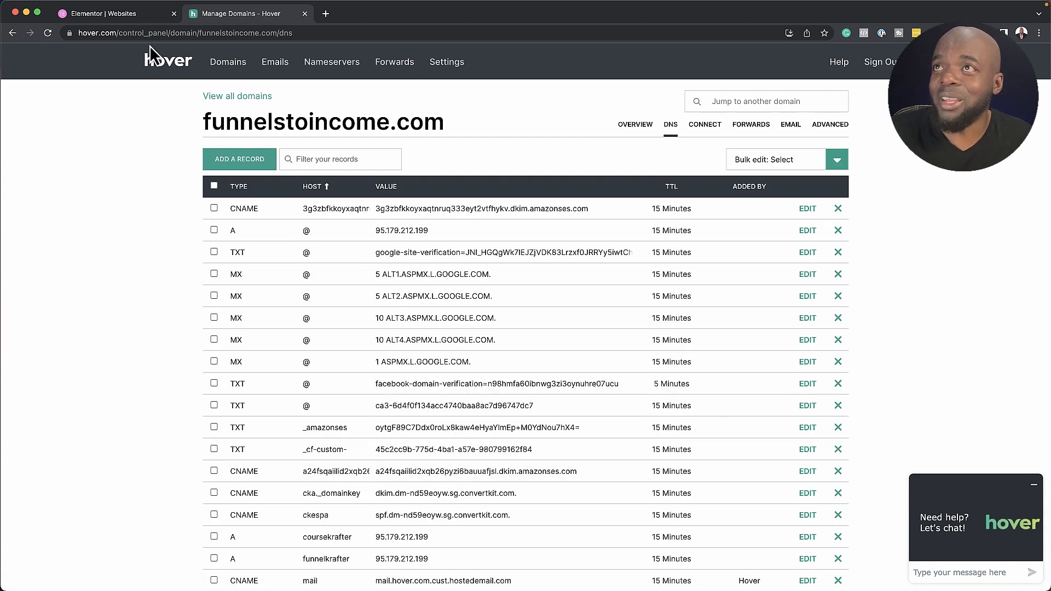
left_click(114, 13)
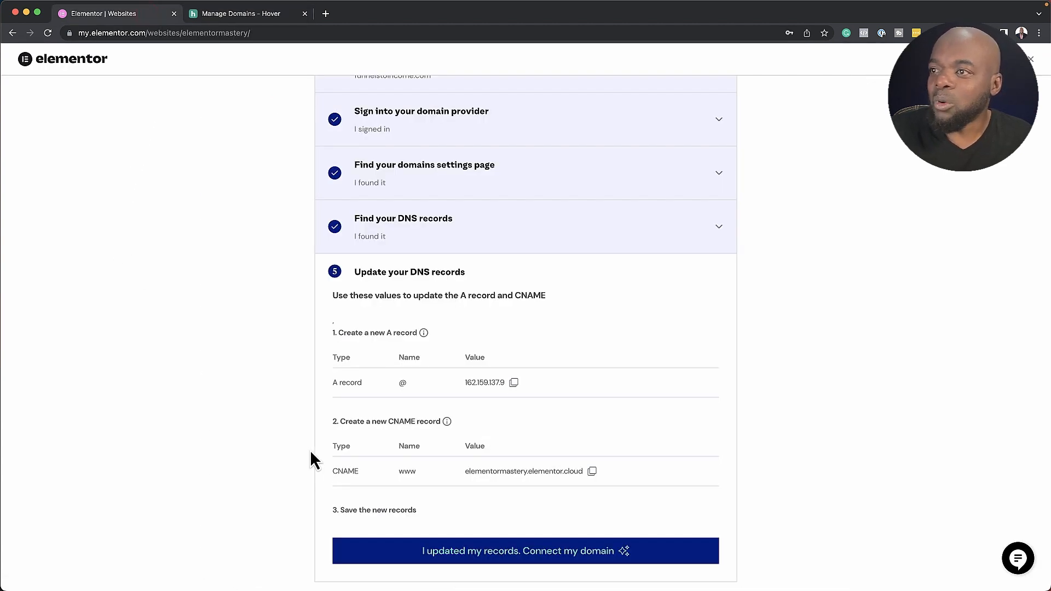
mouse_move(449, 410)
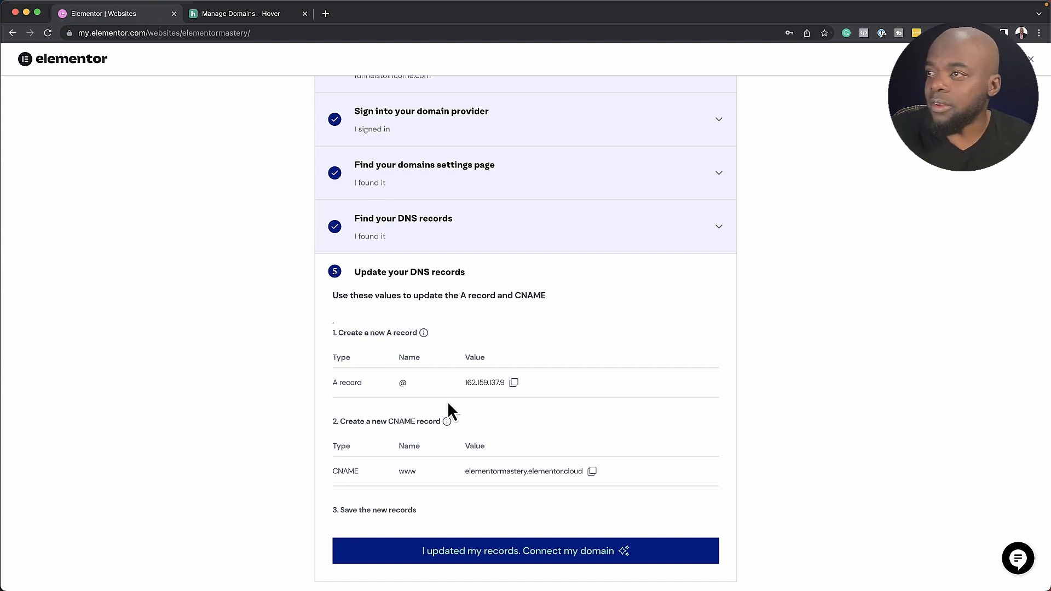
mouse_move(456, 396)
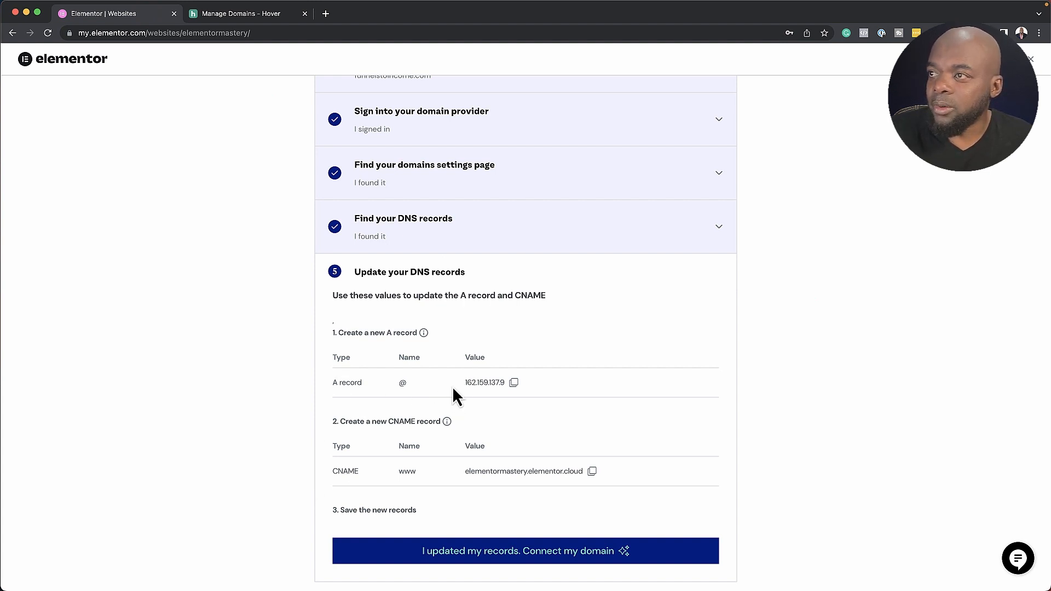
left_click(514, 382)
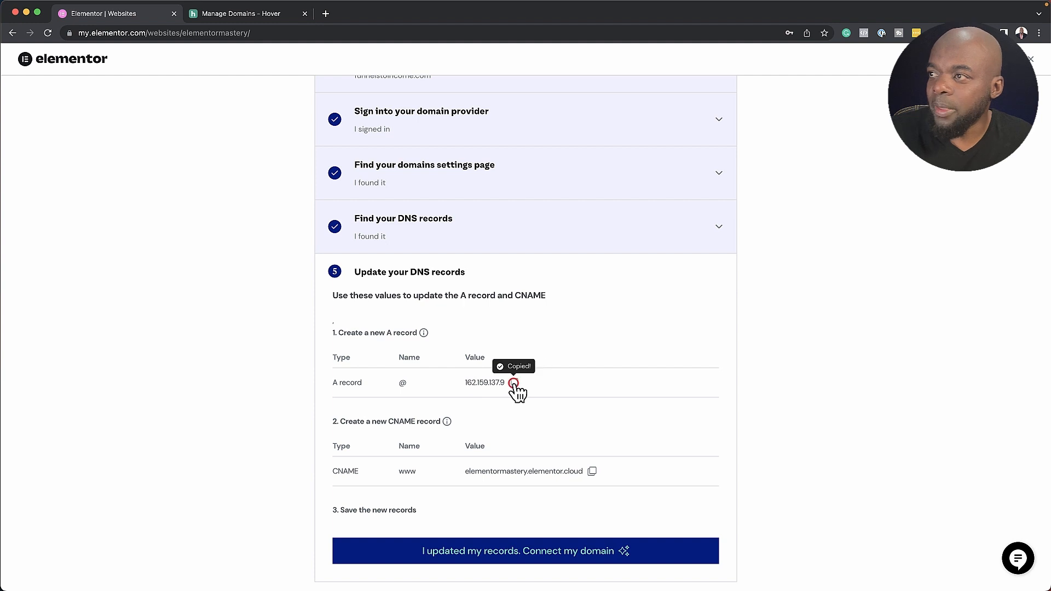
left_click(241, 13)
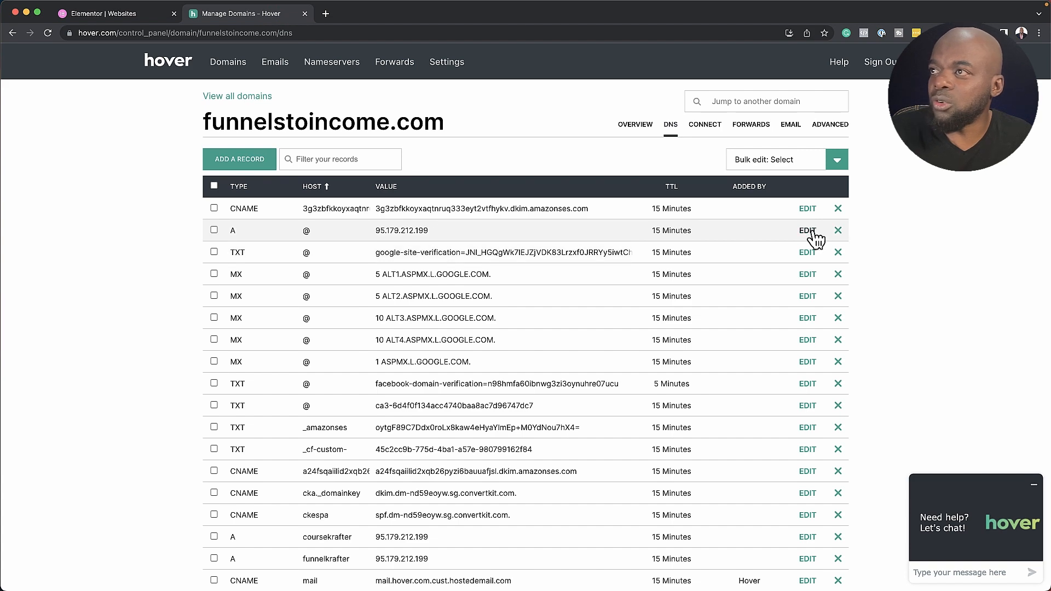
left_click(807, 230)
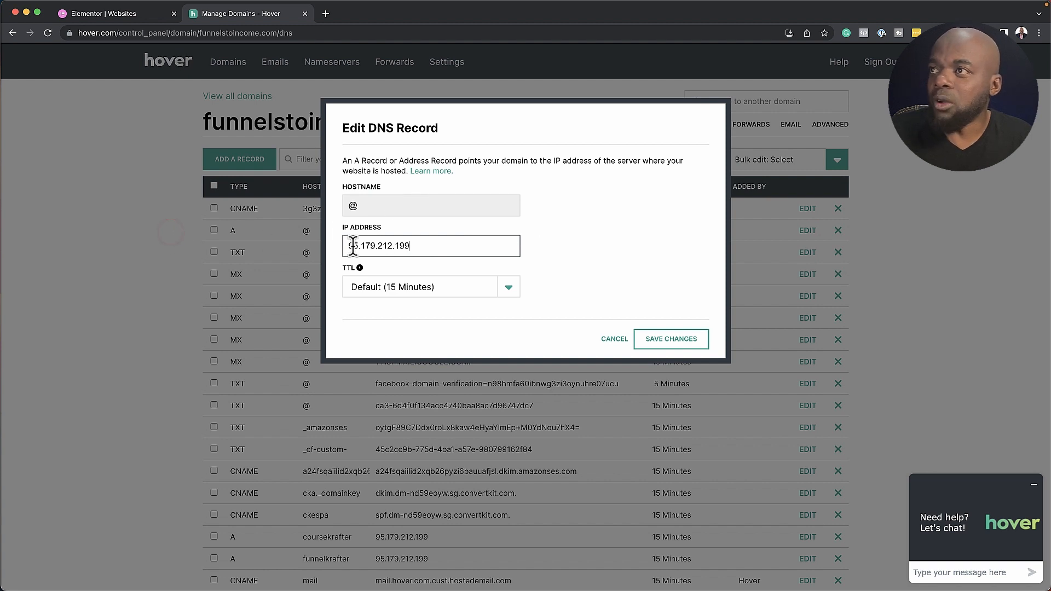
Copy Elementor's CNAME target value and return to the Hover DNS records
left_click(107, 13)
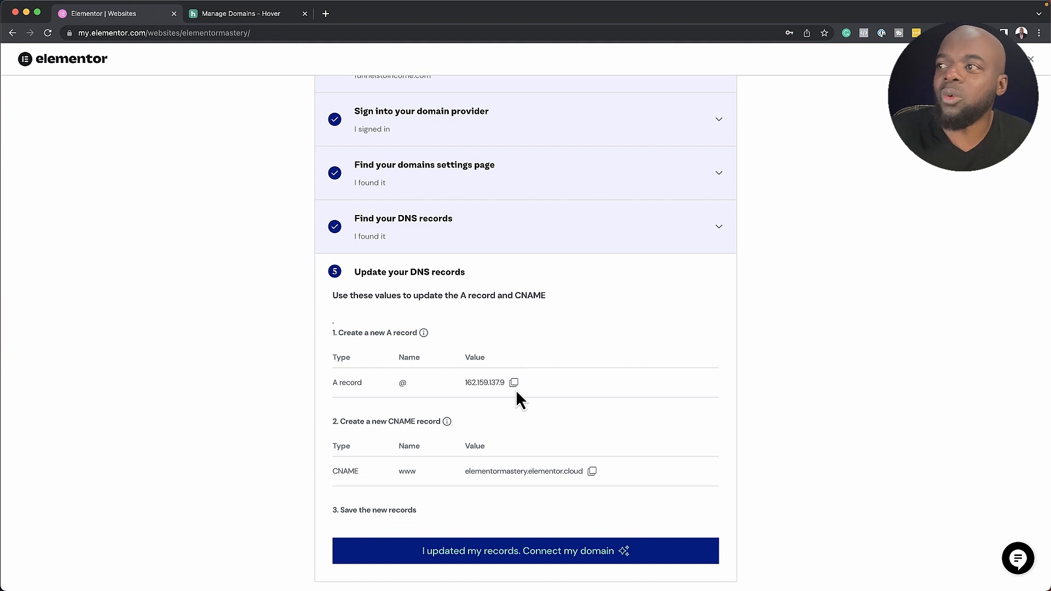
mouse_move(349, 490)
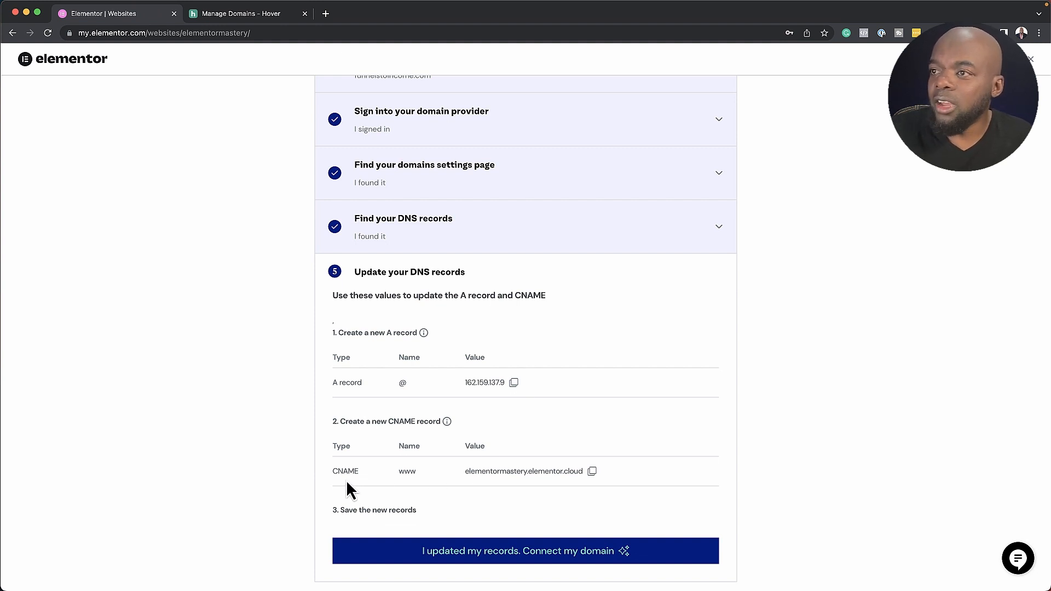
mouse_move(592, 471)
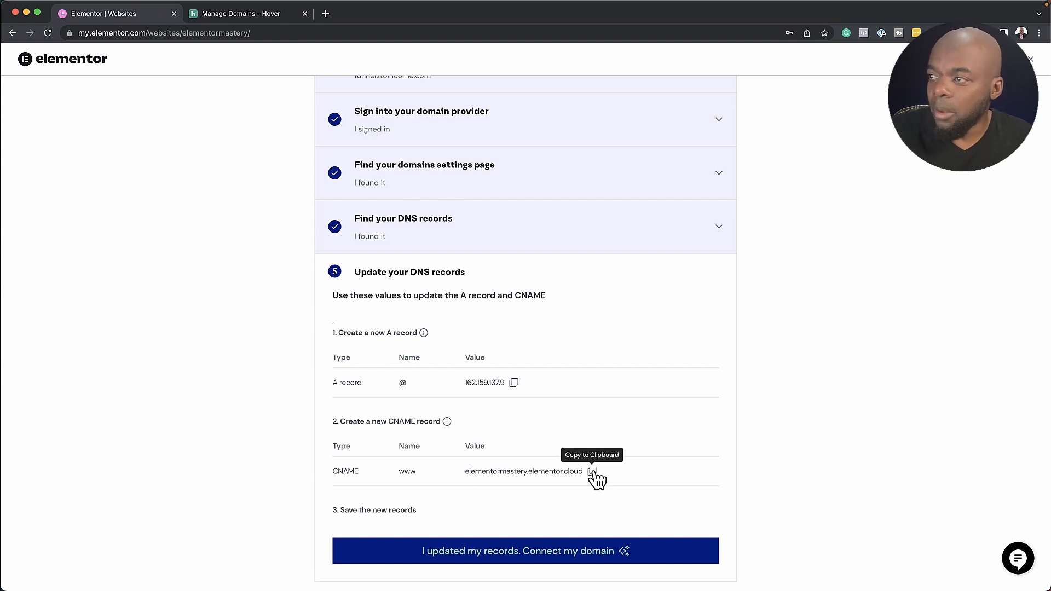
left_click(592, 471)
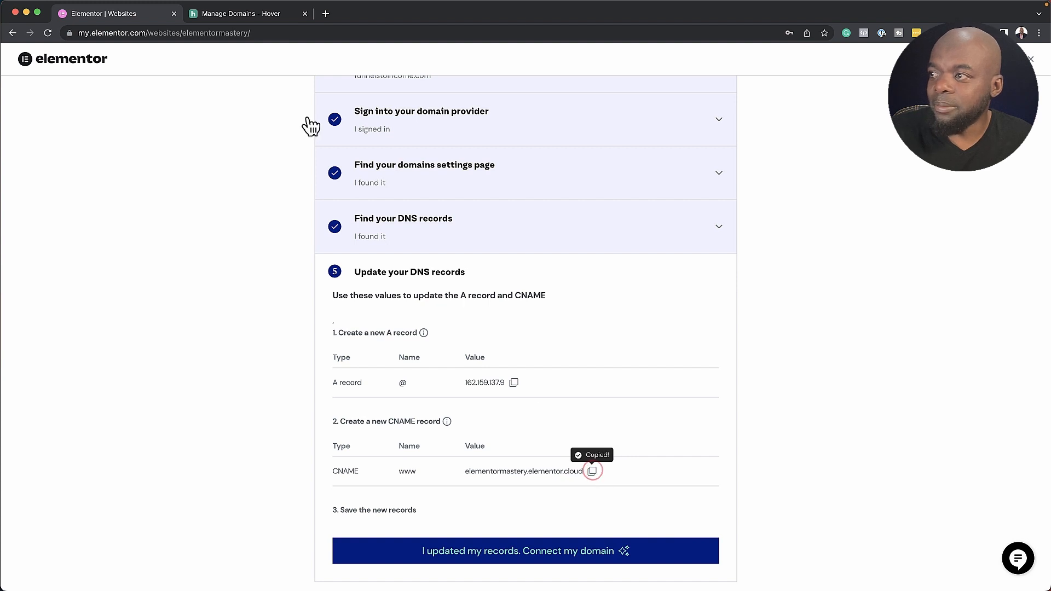
left_click(241, 13)
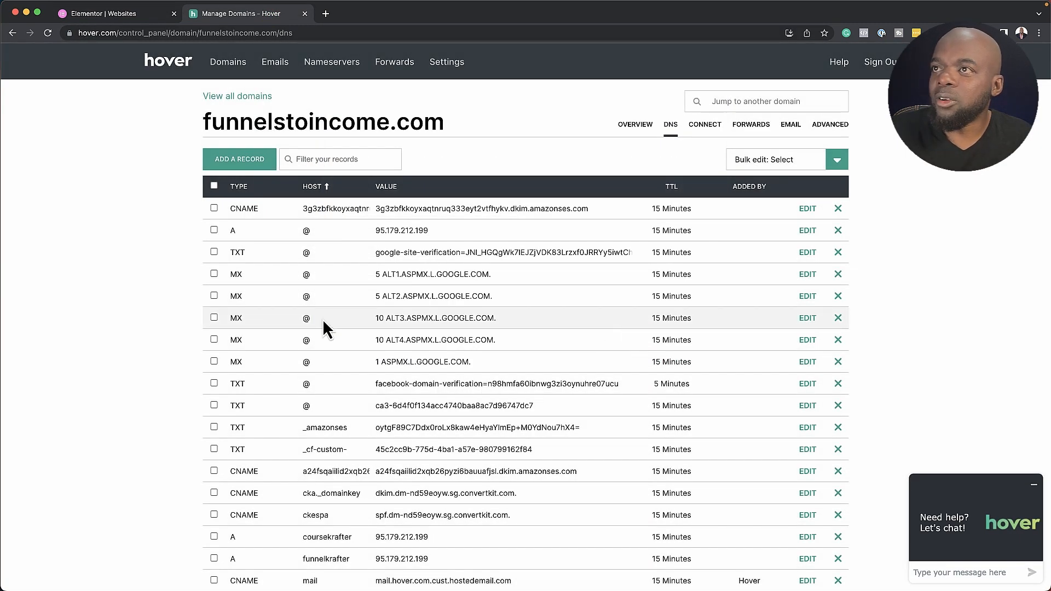
mouse_move(312, 471)
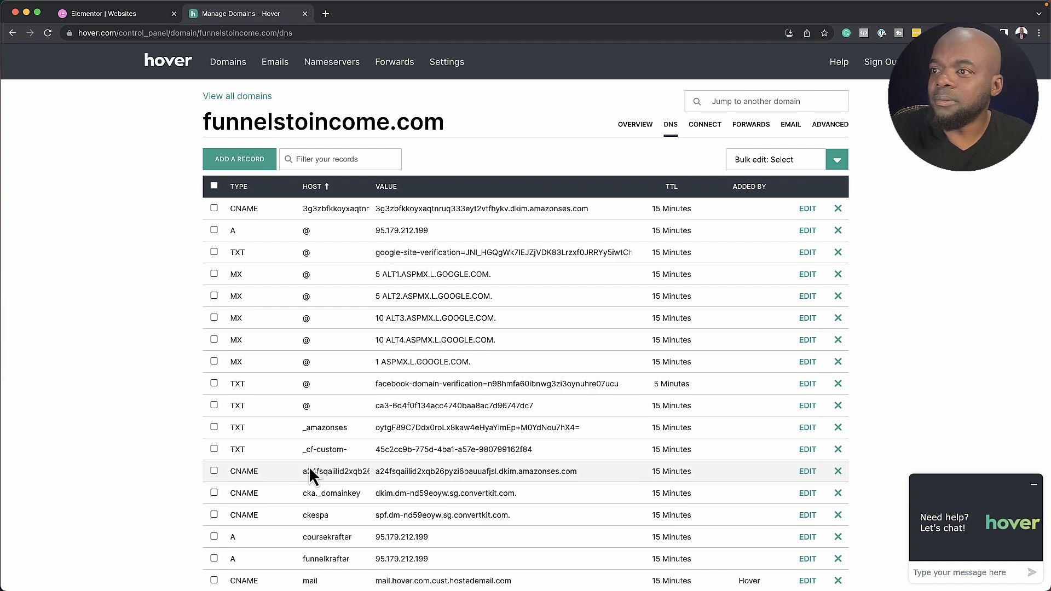
scroll("down", 3)
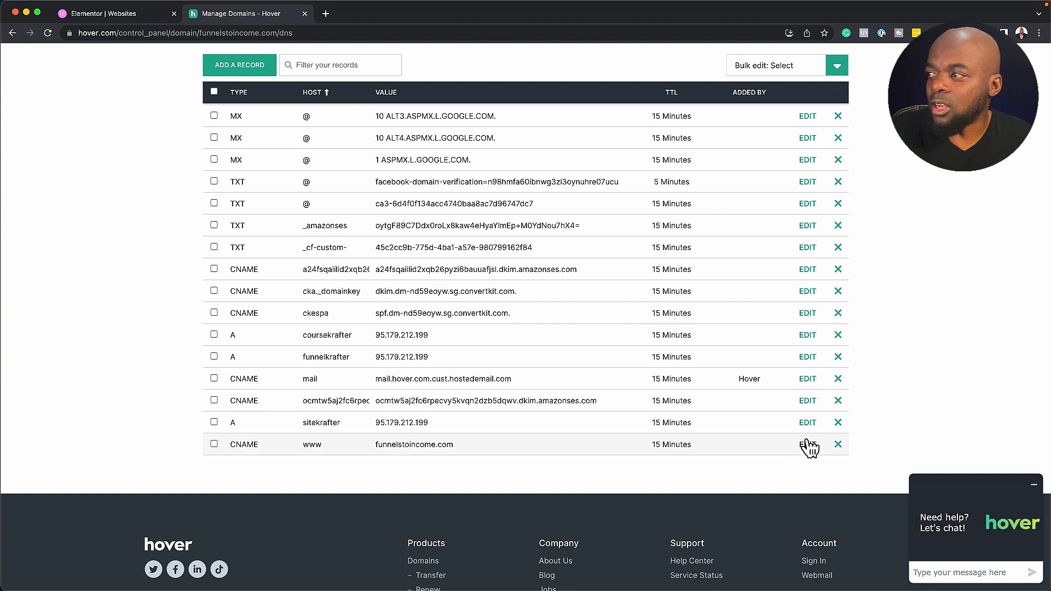
mouse_move(225, 455)
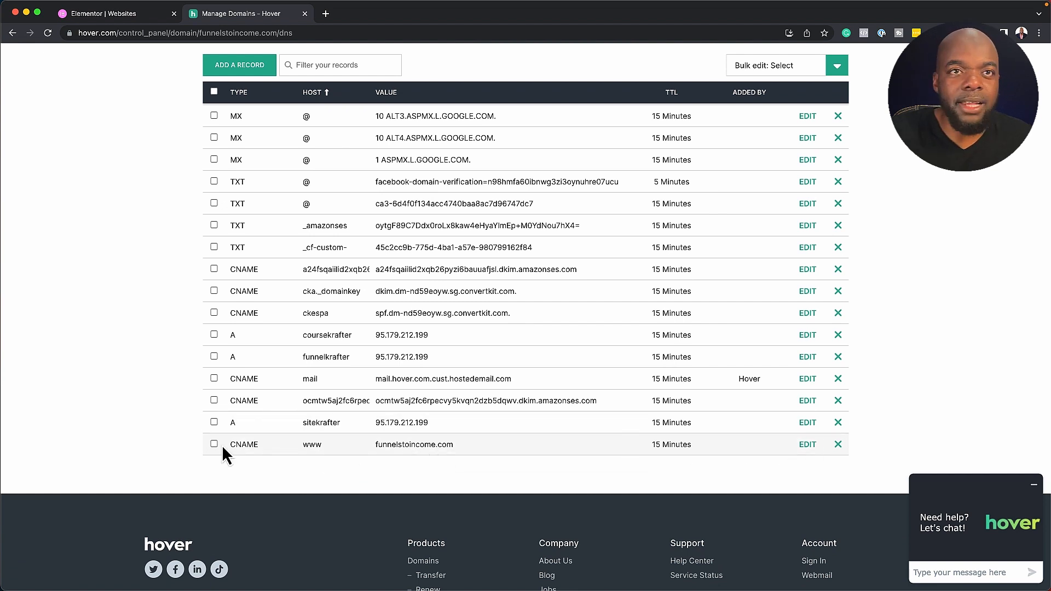